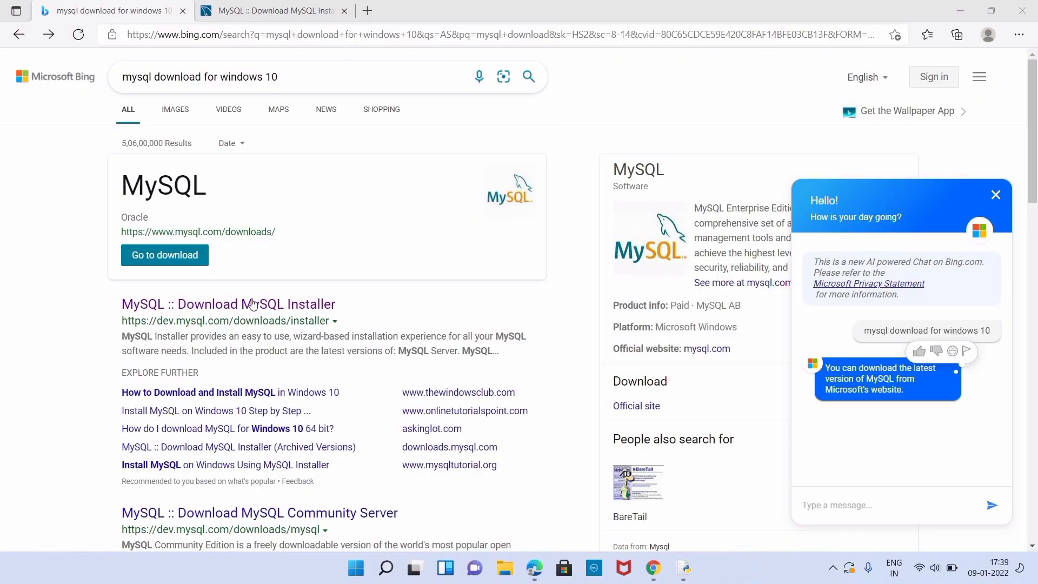
# Step: Open the dev.mysql.com MySQL Installer 8.0.27 download page from the Bing results
pyautogui.click(228, 304)
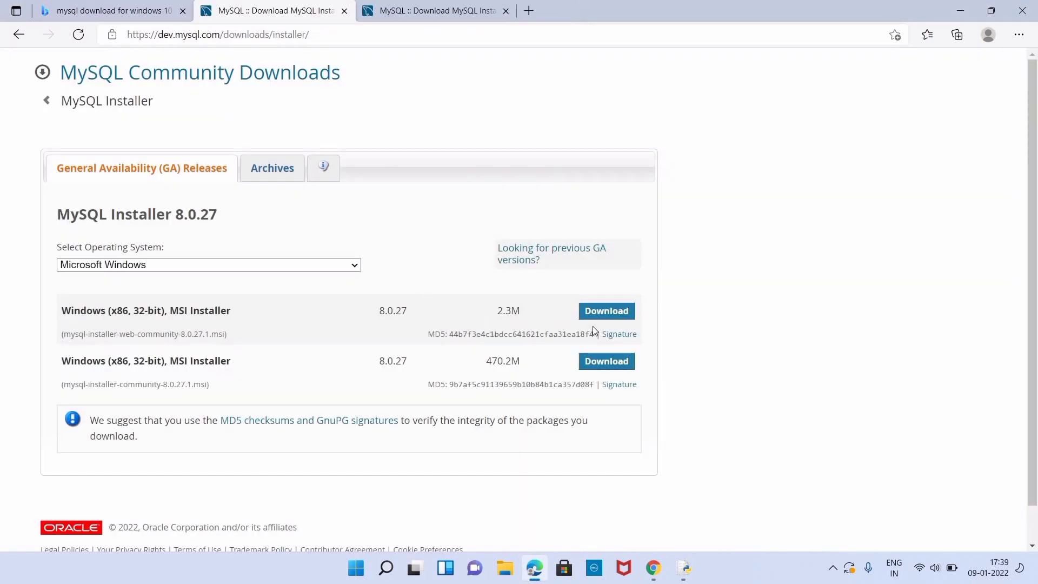
pyautogui.click(605, 311)
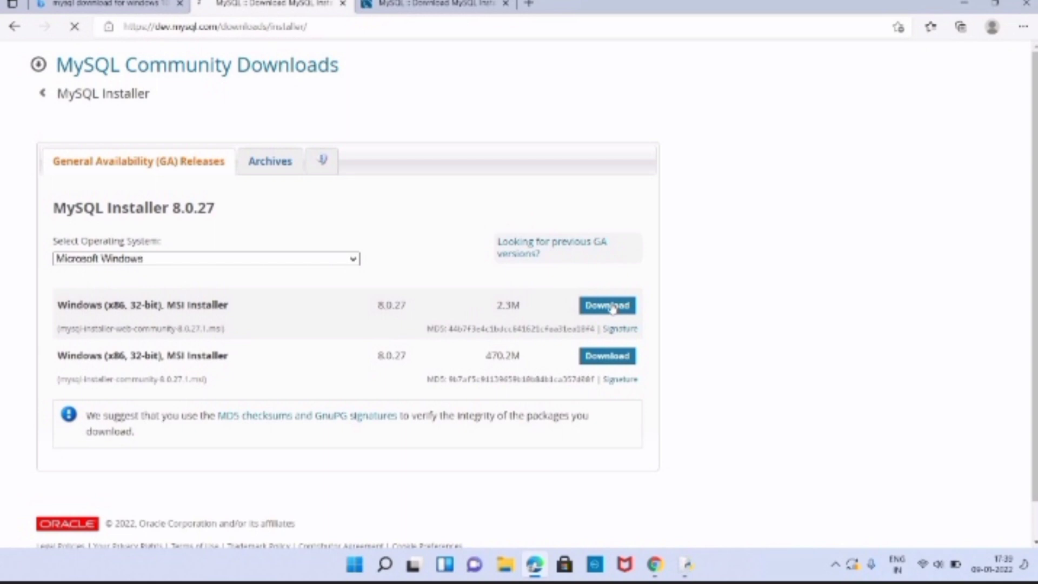
# Step: Start downloading the 2.3M MSI web installer via 'No thanks, just start my download'
pyautogui.click(607, 305)
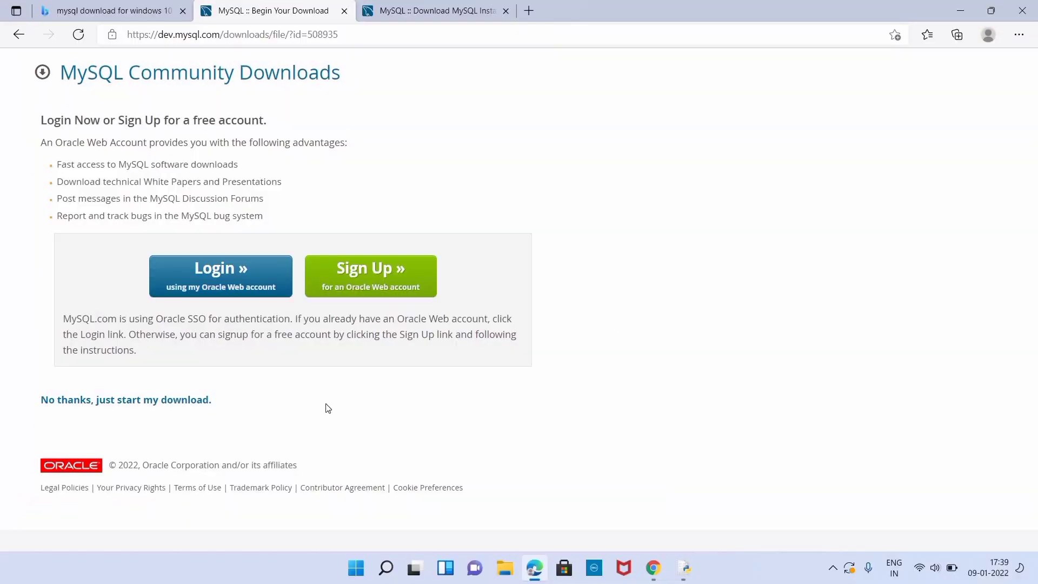
pyautogui.moveTo(125, 399)
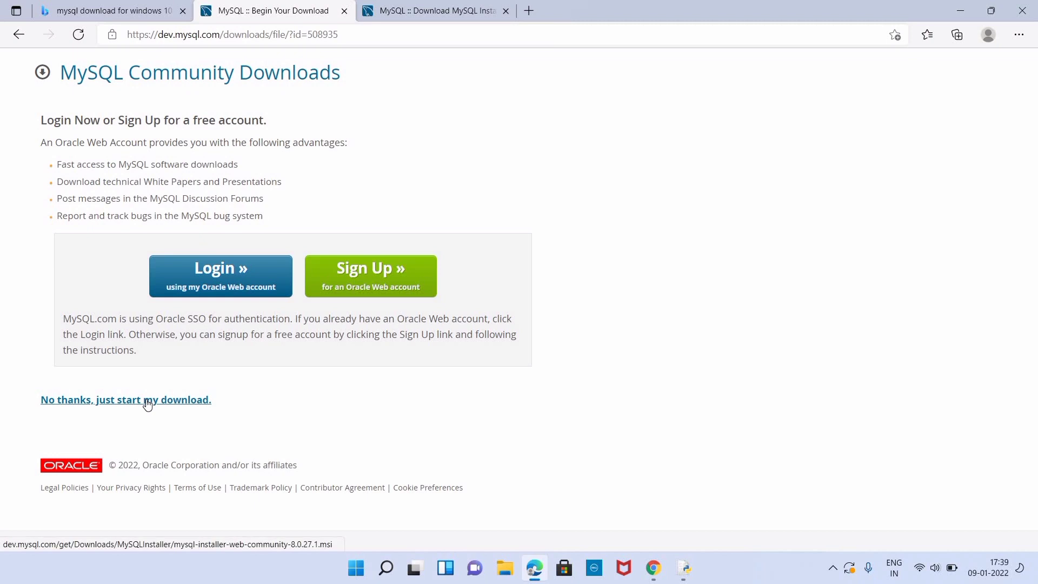
pyautogui.click(955, 35)
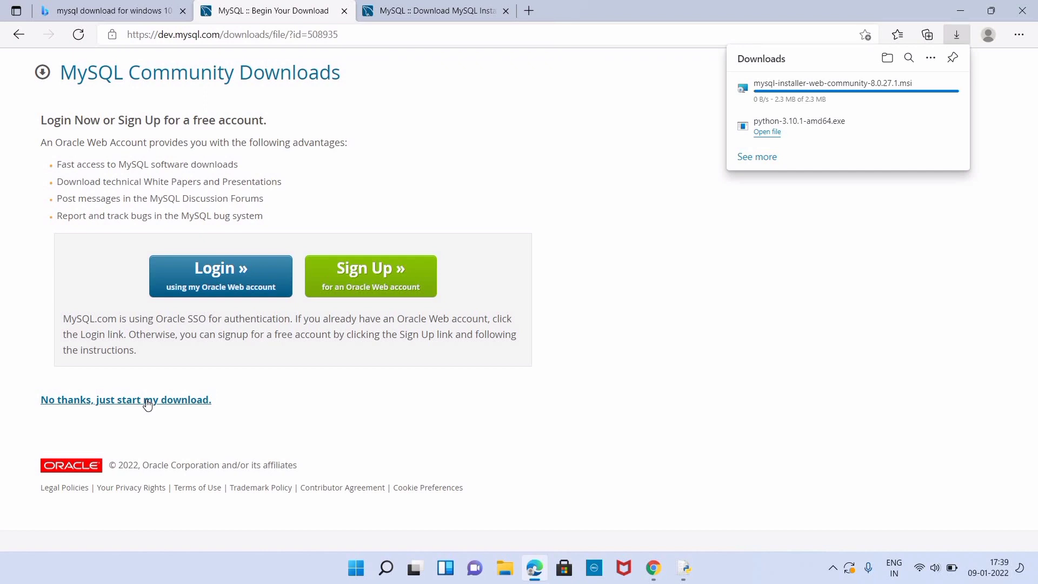
pyautogui.moveTo(148, 404)
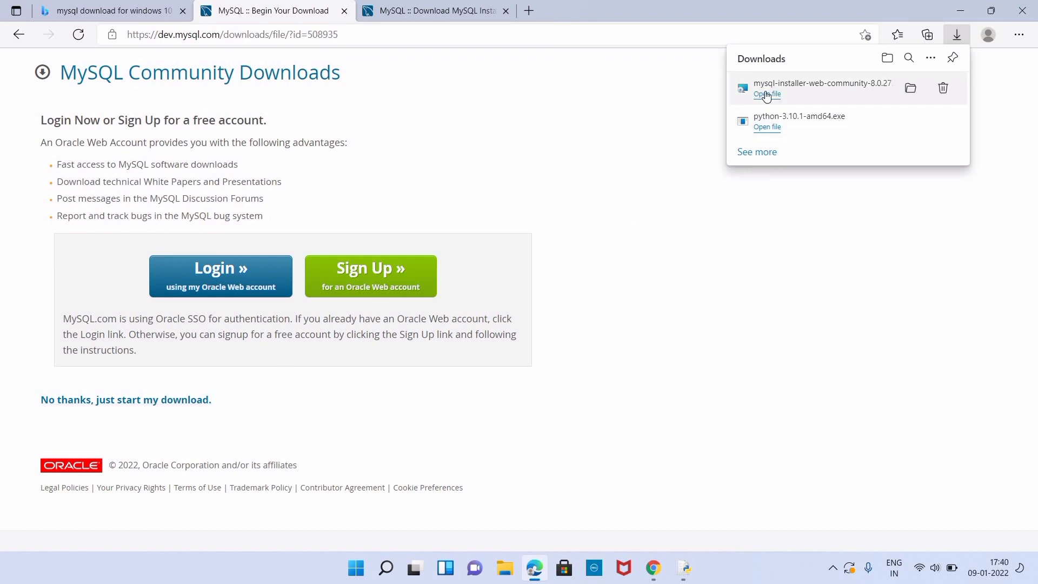
# Step: Run the downloaded installer and select the Full setup type with all products
pyautogui.click(766, 93)
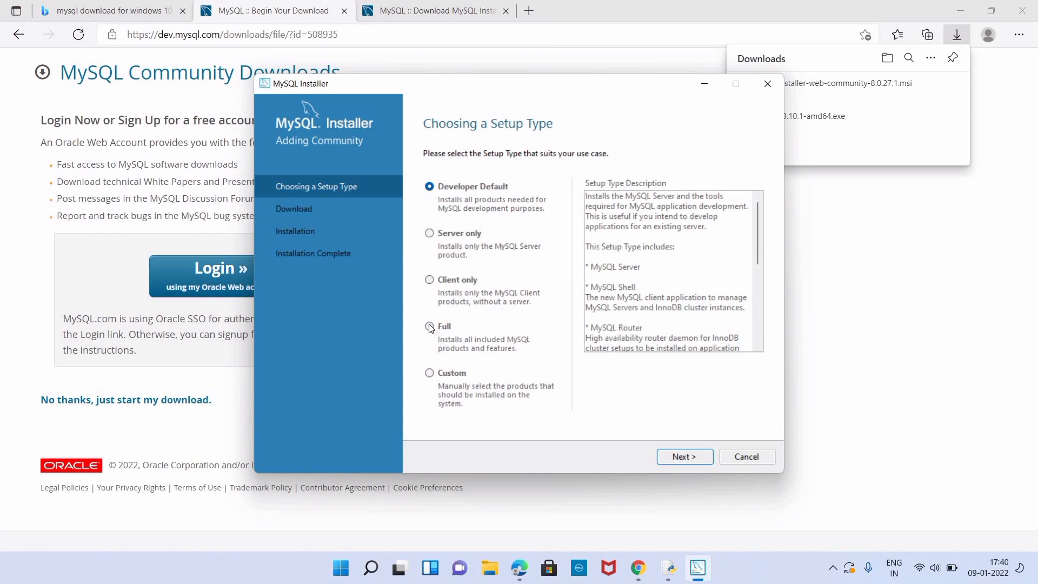
pyautogui.click(429, 326)
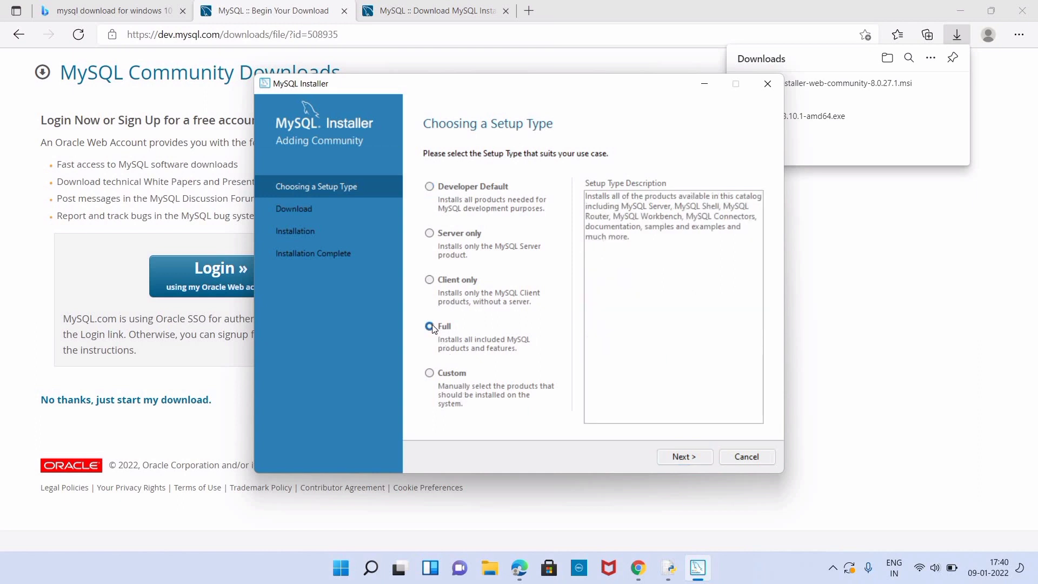
pyautogui.click(429, 325)
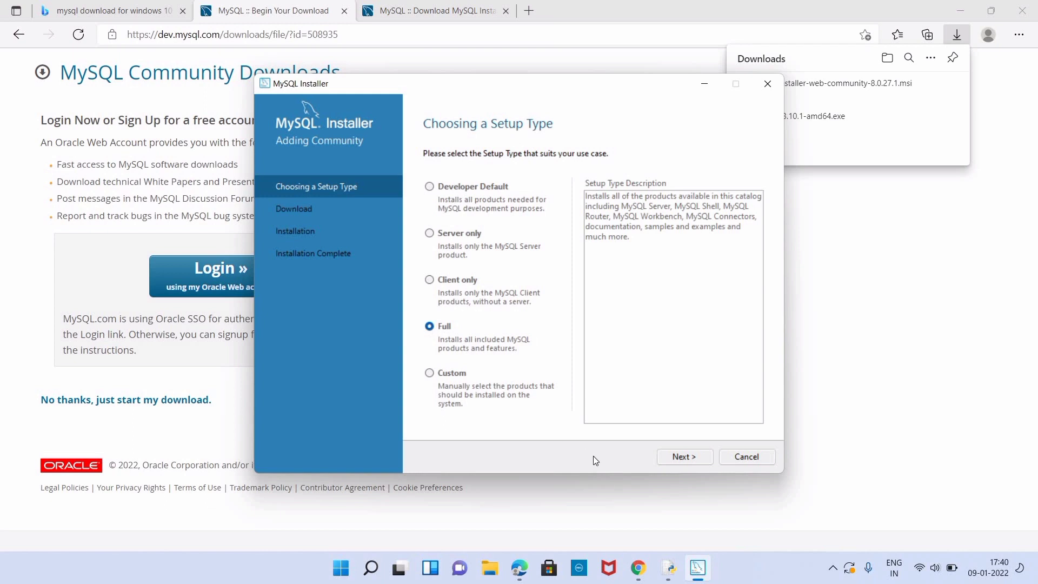
pyautogui.moveTo(684, 457)
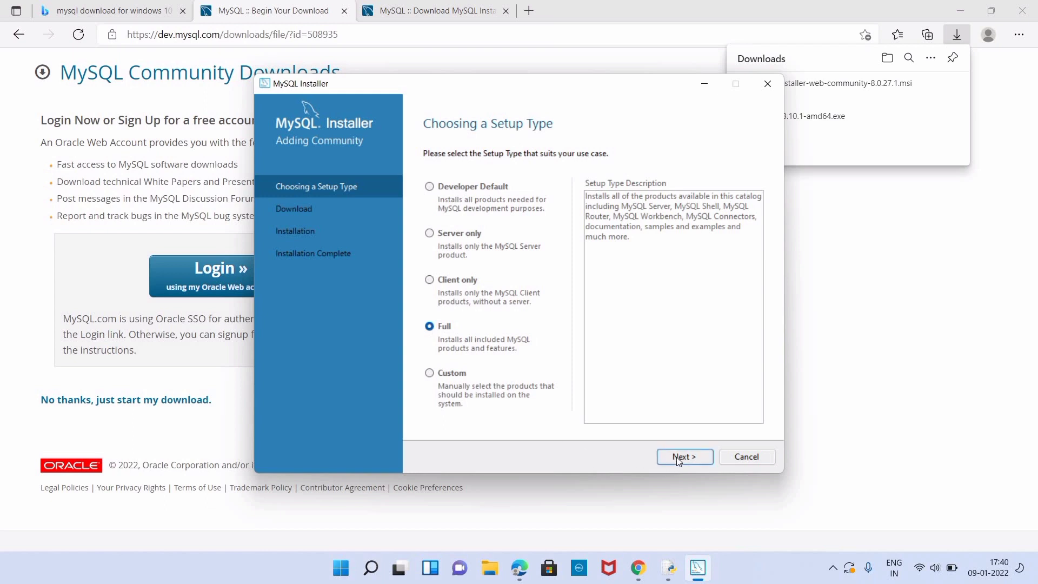
# Step: Review the Check Requirements list and let the installer resolve them via Execute
pyautogui.click(684, 457)
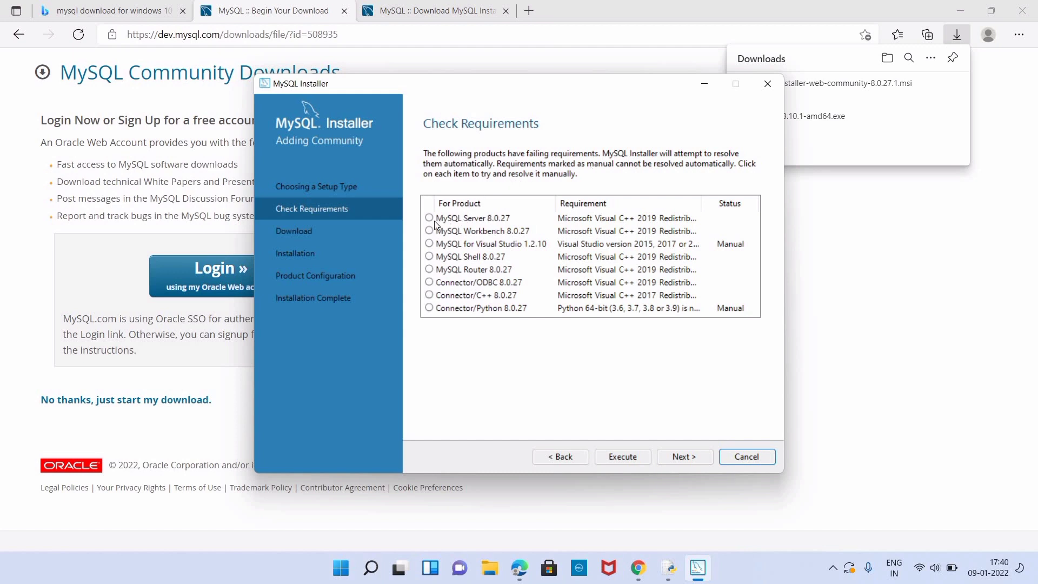
pyautogui.click(472, 218)
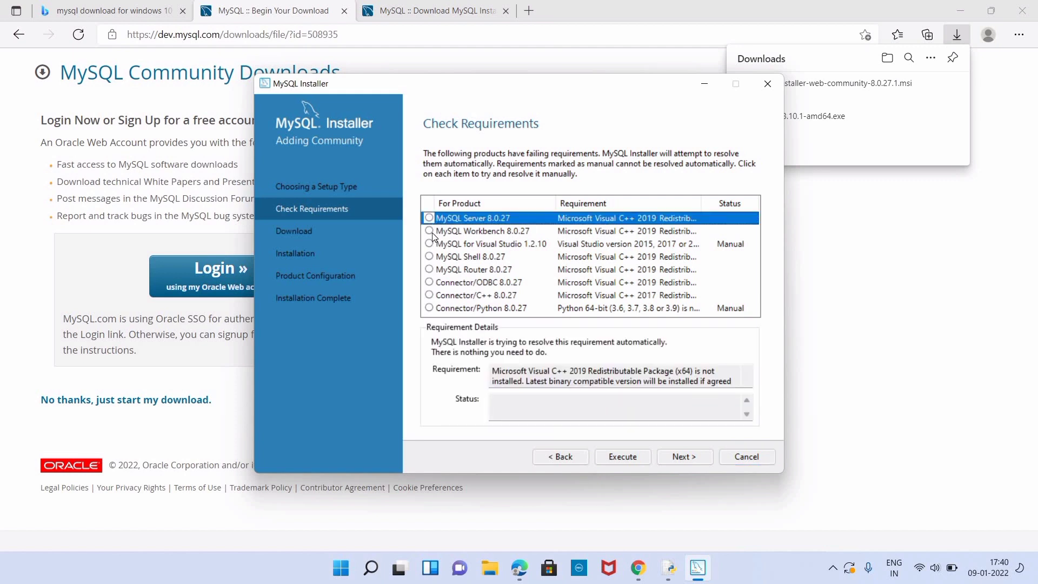
pyautogui.click(482, 230)
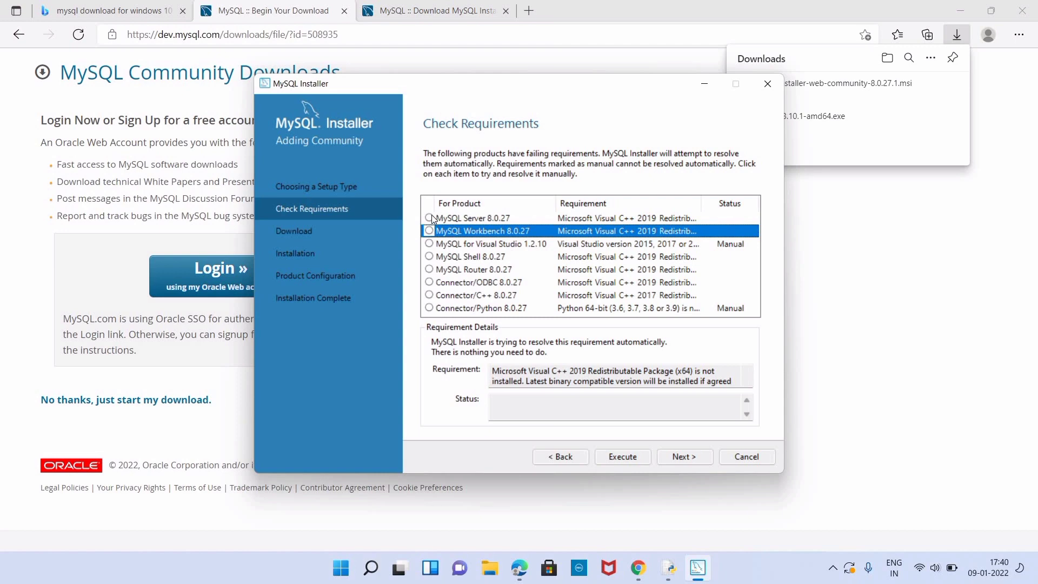
pyautogui.click(622, 457)
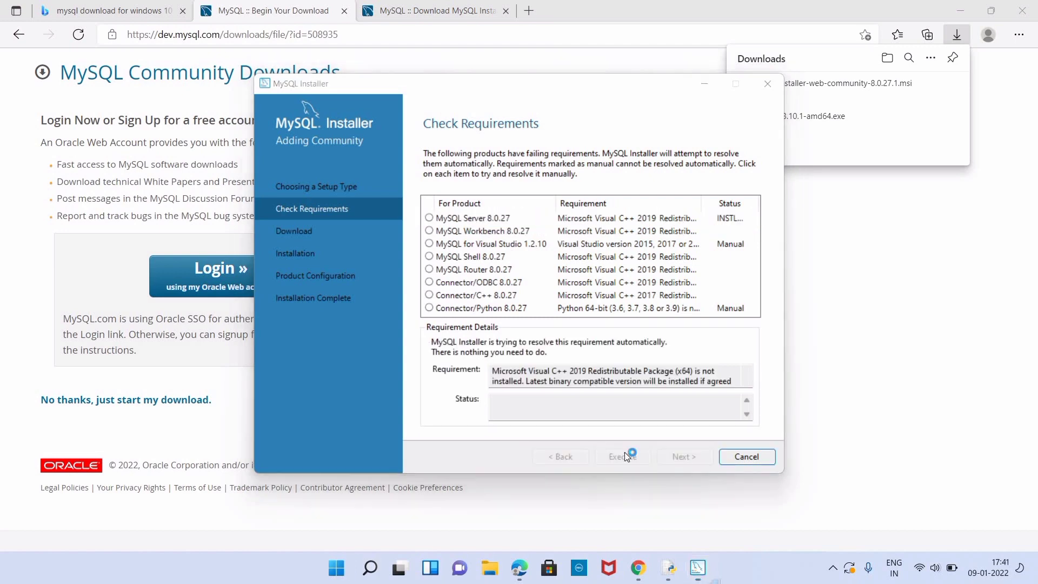
pyautogui.click(622, 456)
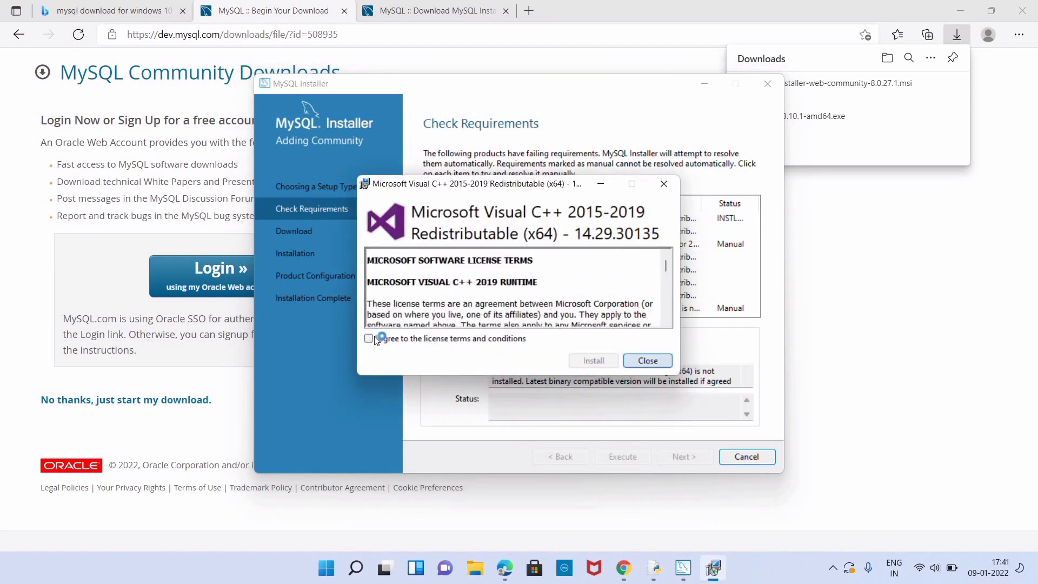
# Step: Accept the Visual C++ 2015-2019 license terms and install the Redistributable
pyautogui.click(369, 339)
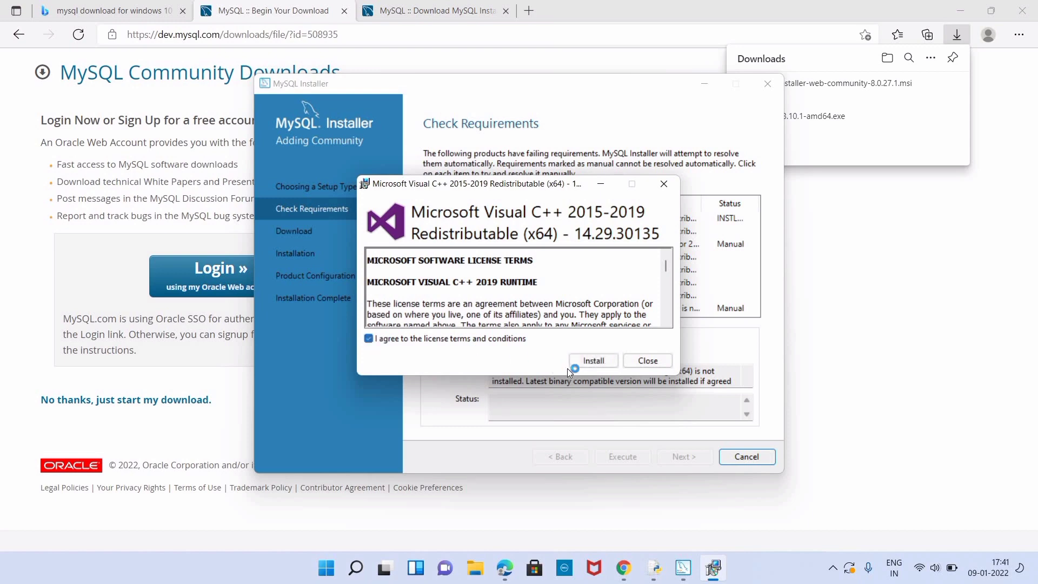
pyautogui.click(593, 360)
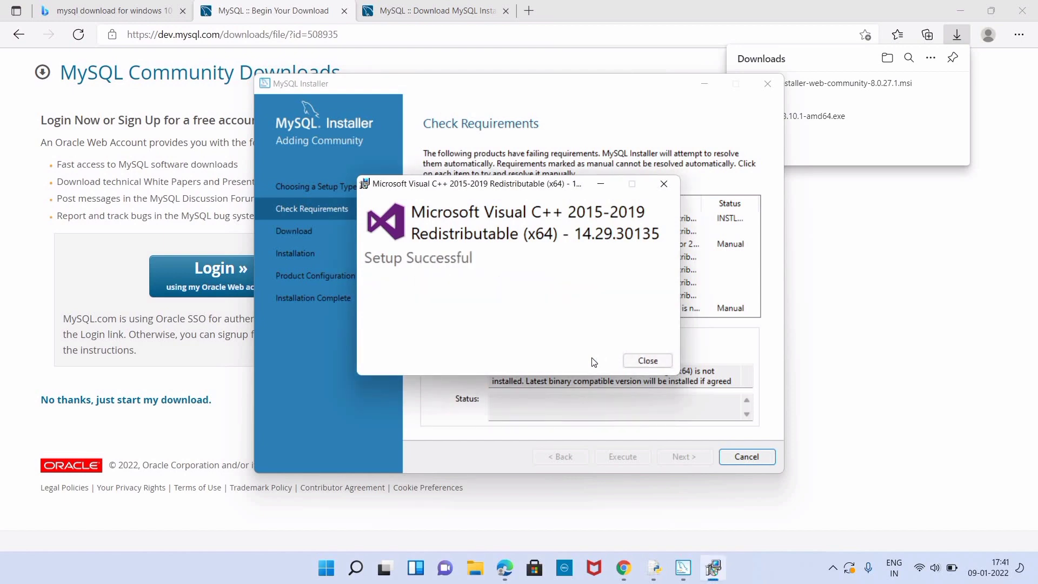
# Step: Close the finished redistributable setup and execute the download of all listed MySQL products
pyautogui.click(646, 361)
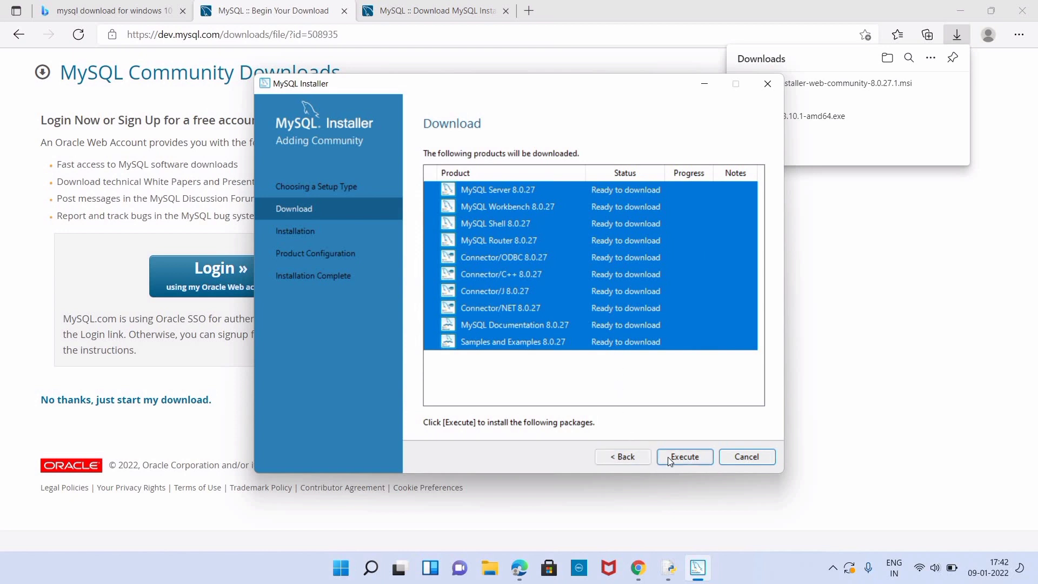
pyautogui.click(684, 456)
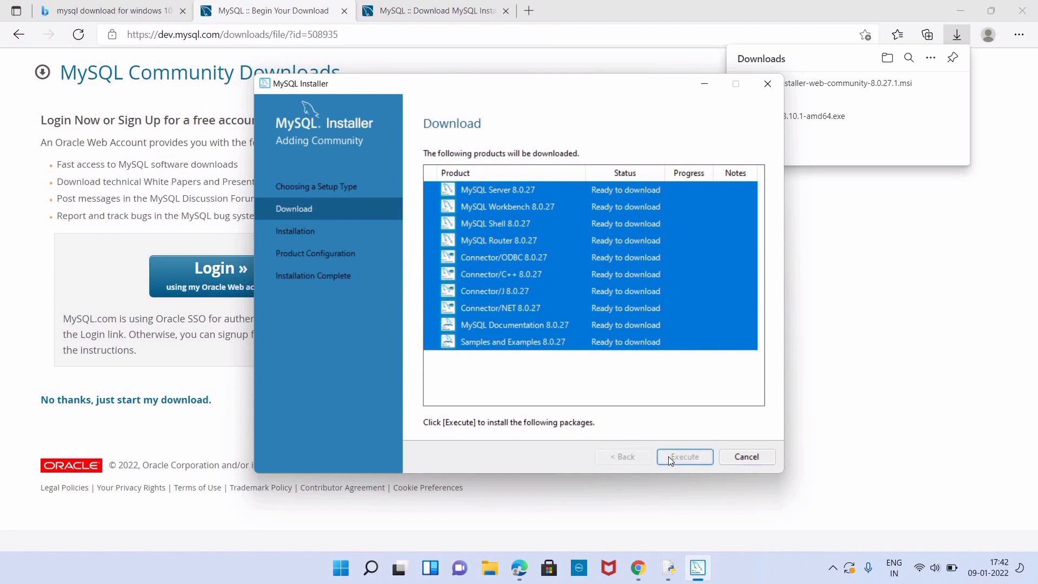
pyautogui.click(683, 457)
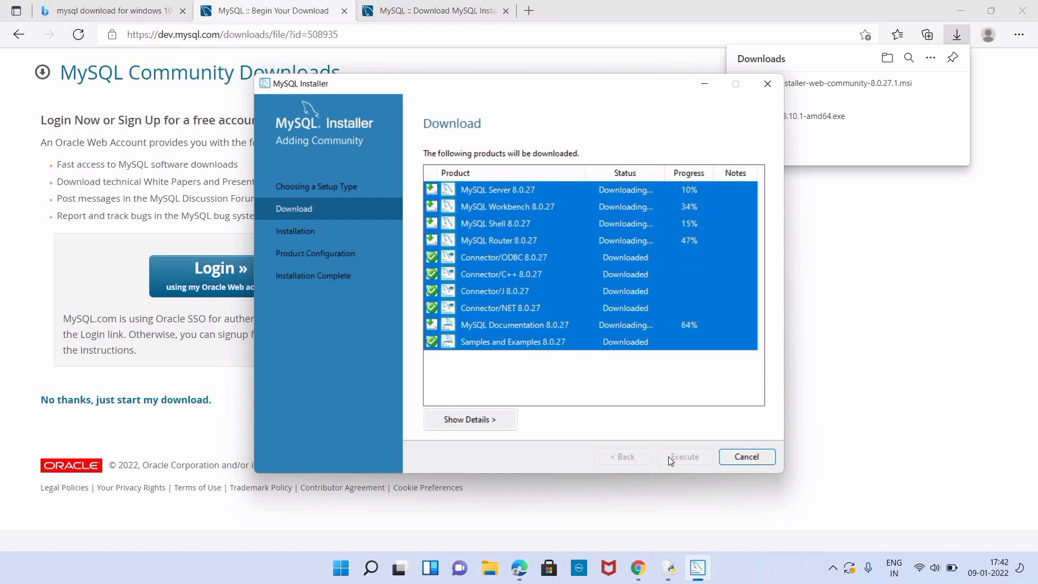
pyautogui.moveTo(683, 461)
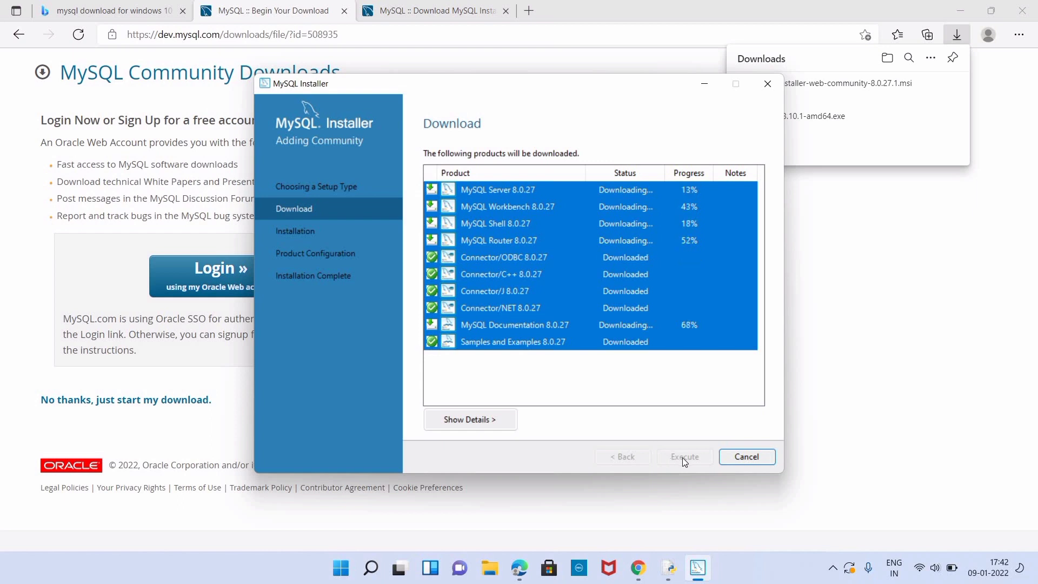
pyautogui.moveTo(674, 477)
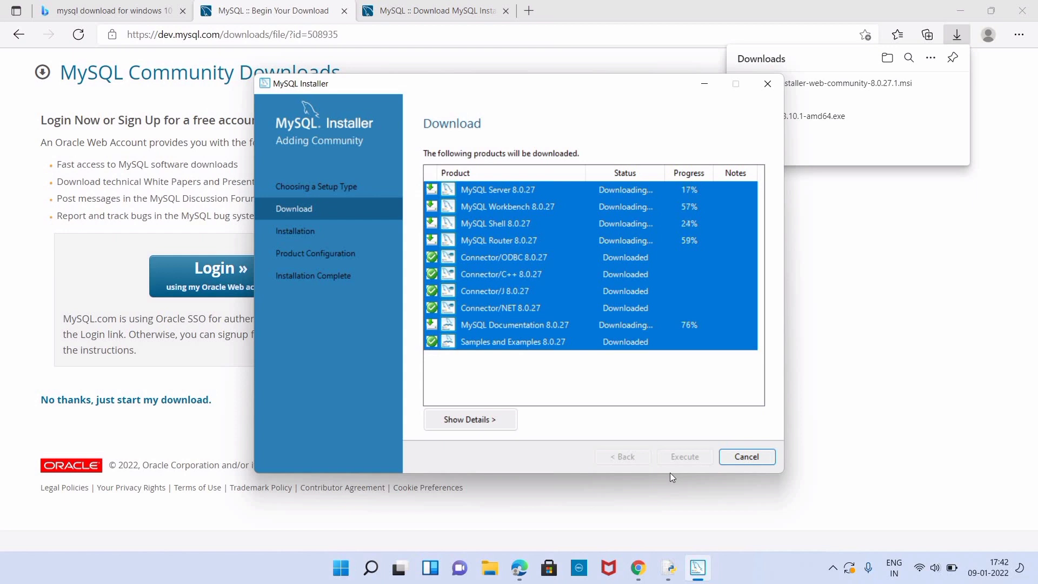
pyautogui.moveTo(701, 435)
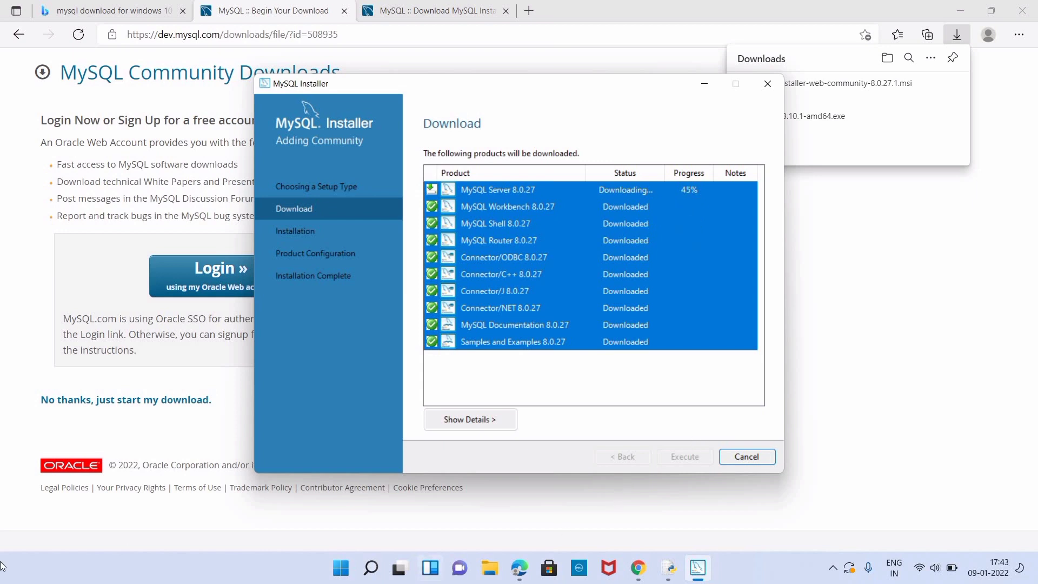
pyautogui.moveTo(64, 487)
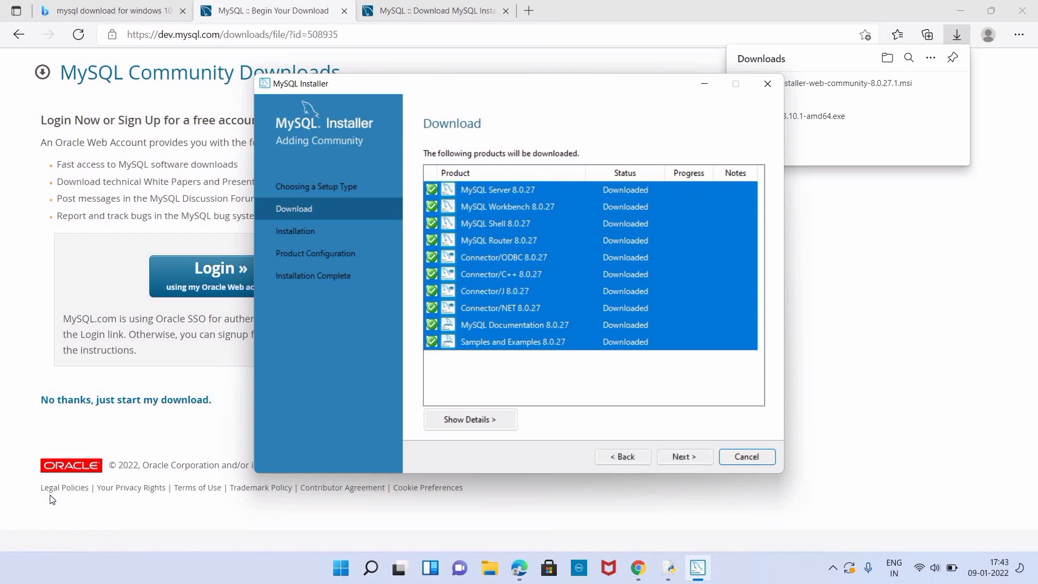
pyautogui.moveTo(685, 456)
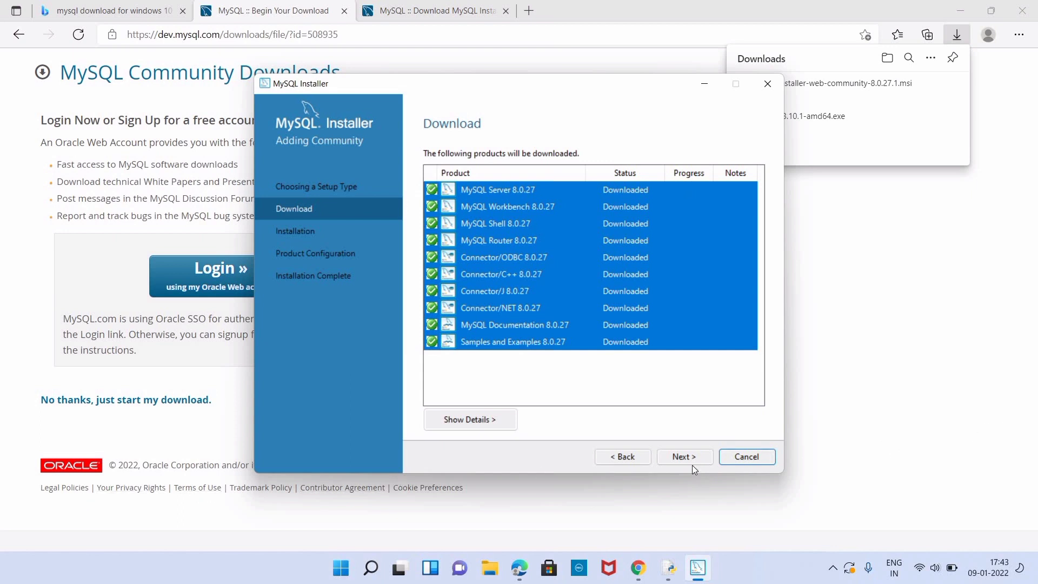
pyautogui.moveTo(686, 274)
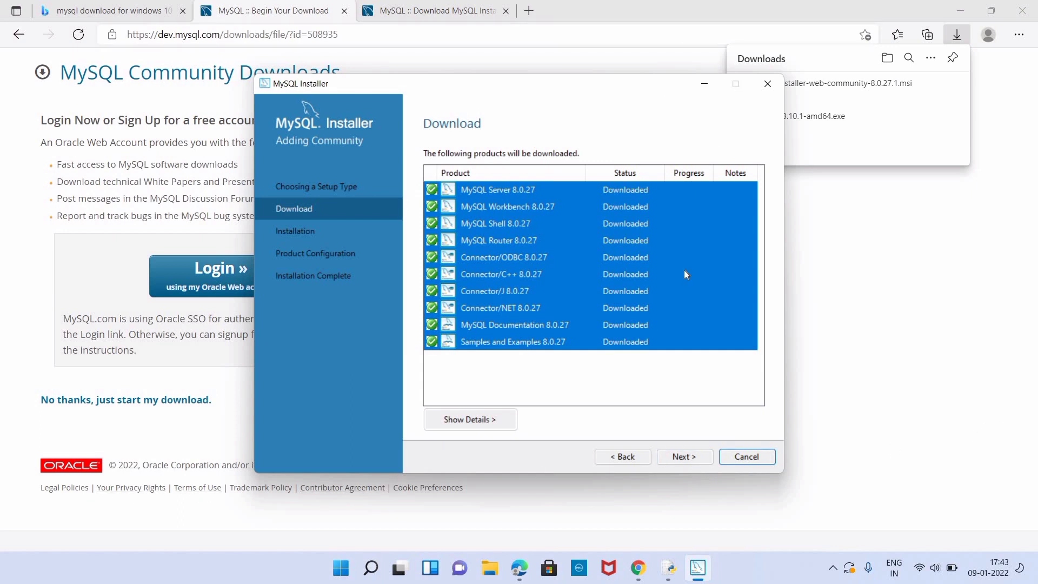
# Step: Proceed to the Installation page and execute installation of all downloaded products
pyautogui.click(683, 457)
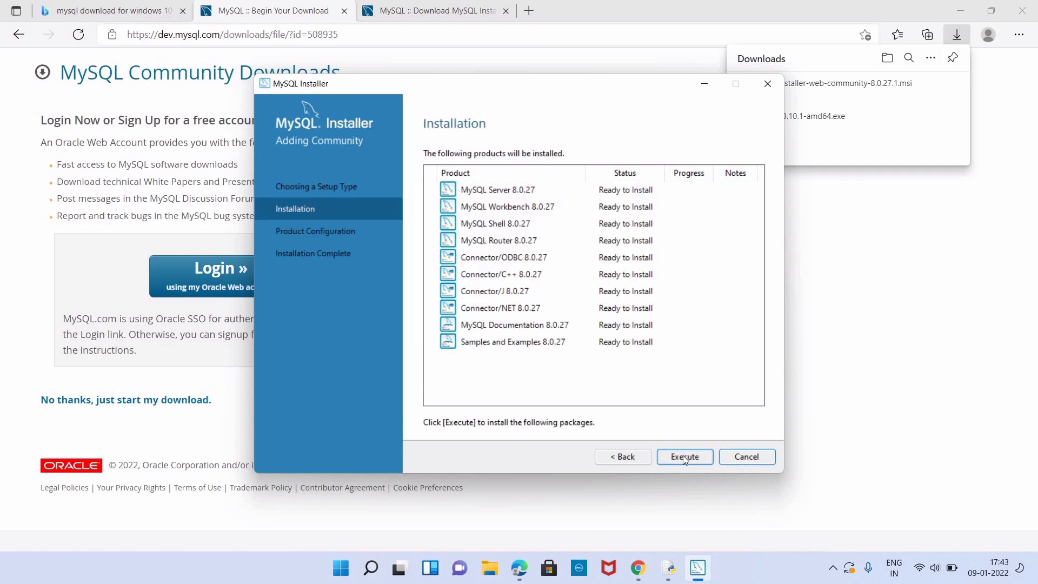
pyautogui.click(685, 457)
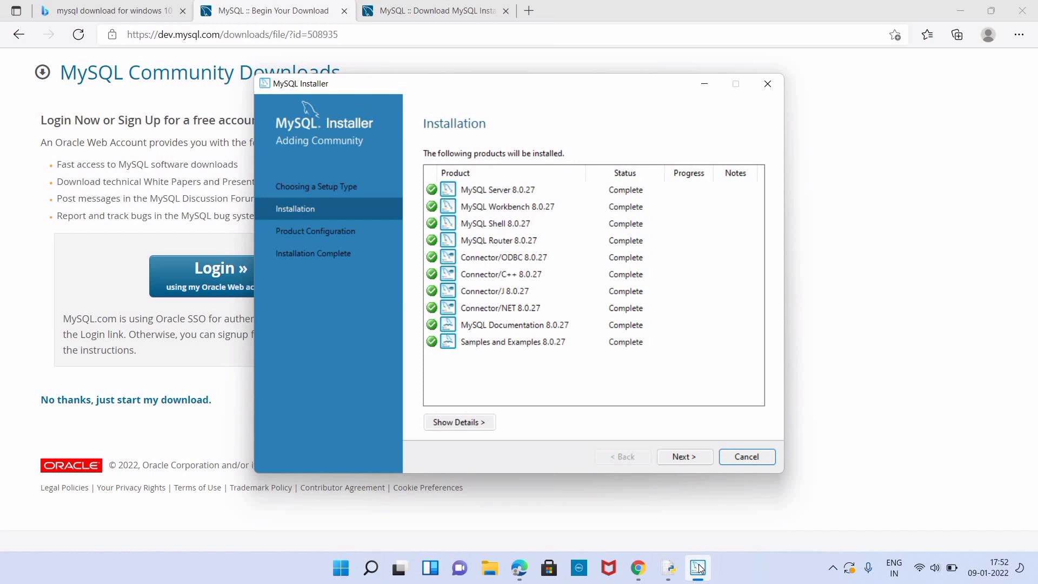
pyautogui.moveTo(815, 463)
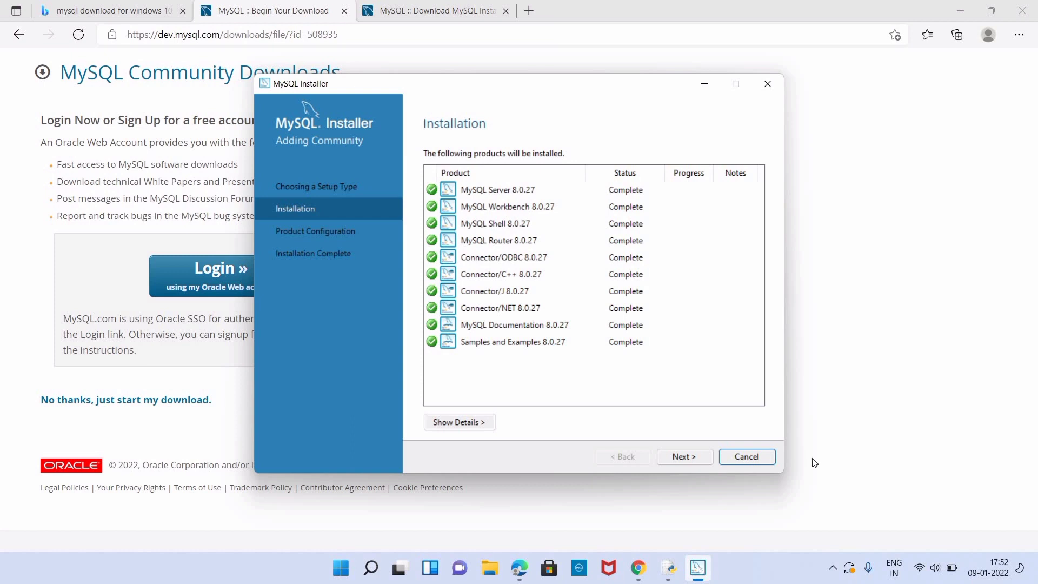
pyautogui.moveTo(689, 474)
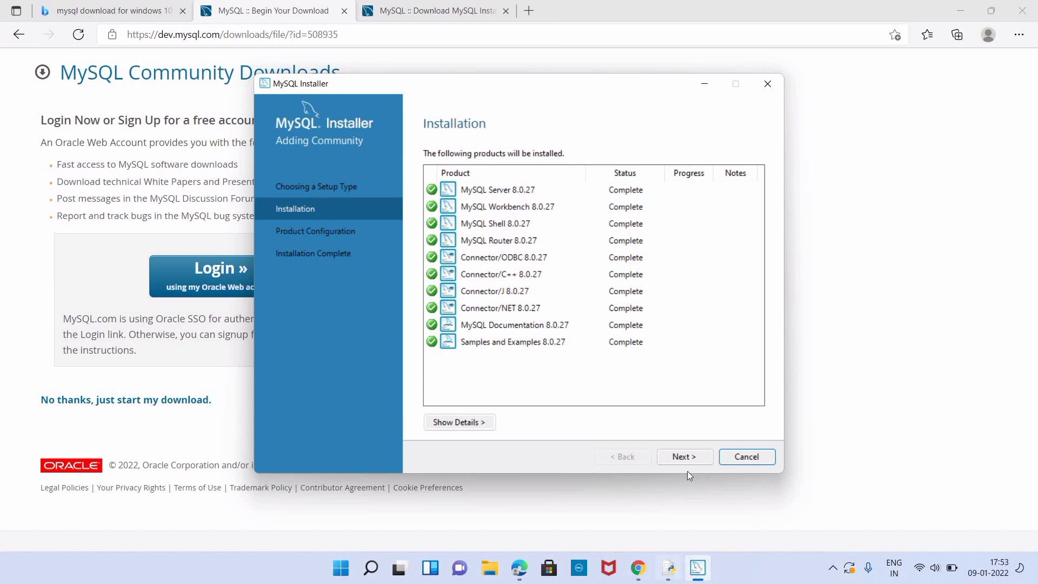
# Step: Begin MySQL Server configuration, keeping Development Computer and port 3306 for networking
pyautogui.click(683, 456)
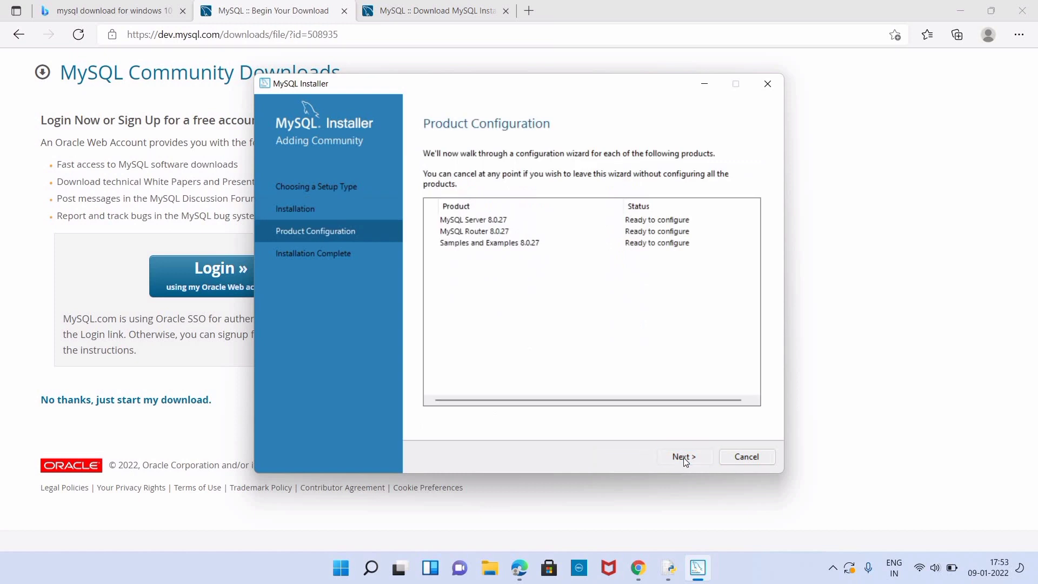
pyautogui.click(683, 457)
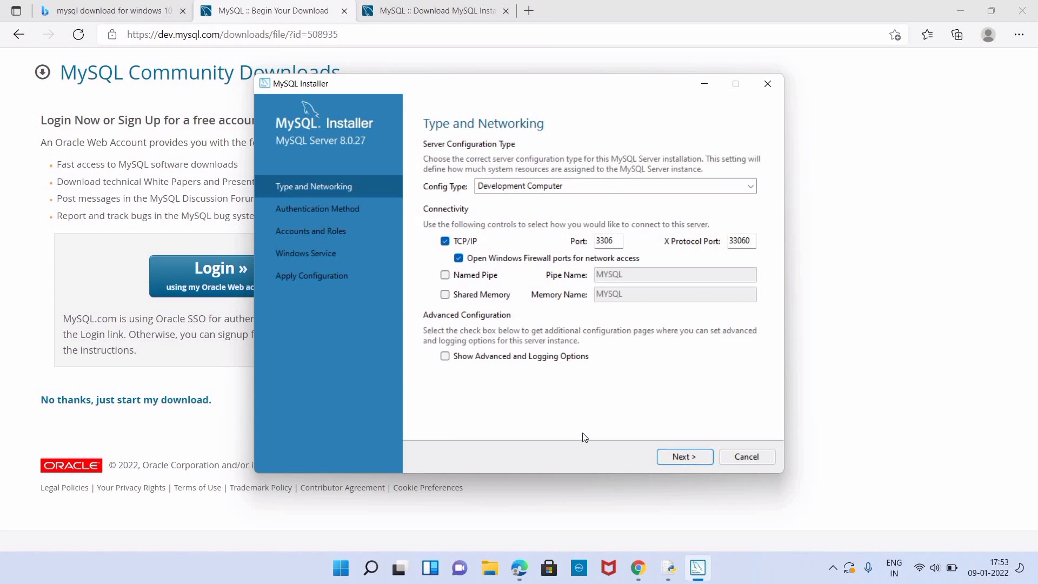
pyautogui.moveTo(592, 437)
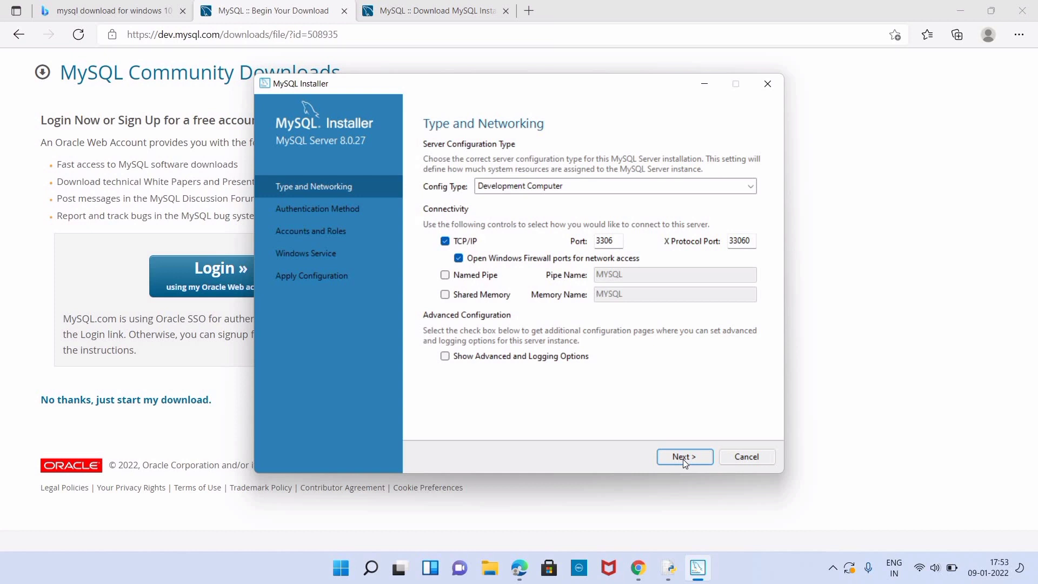
pyautogui.click(685, 457)
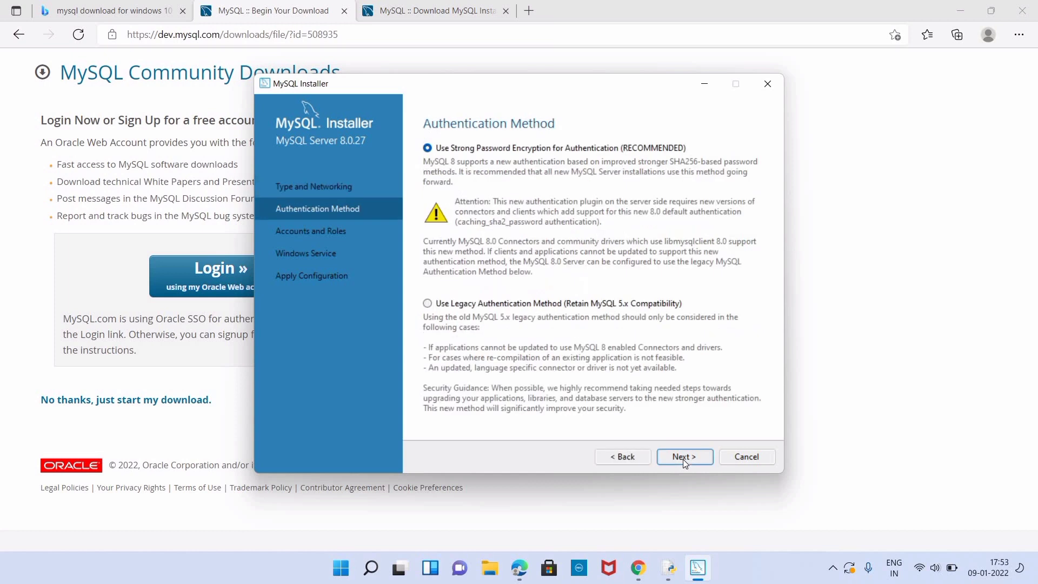
# Step: Keep strong password encryption and set the root password in both boxes, then continue
pyautogui.click(683, 457)
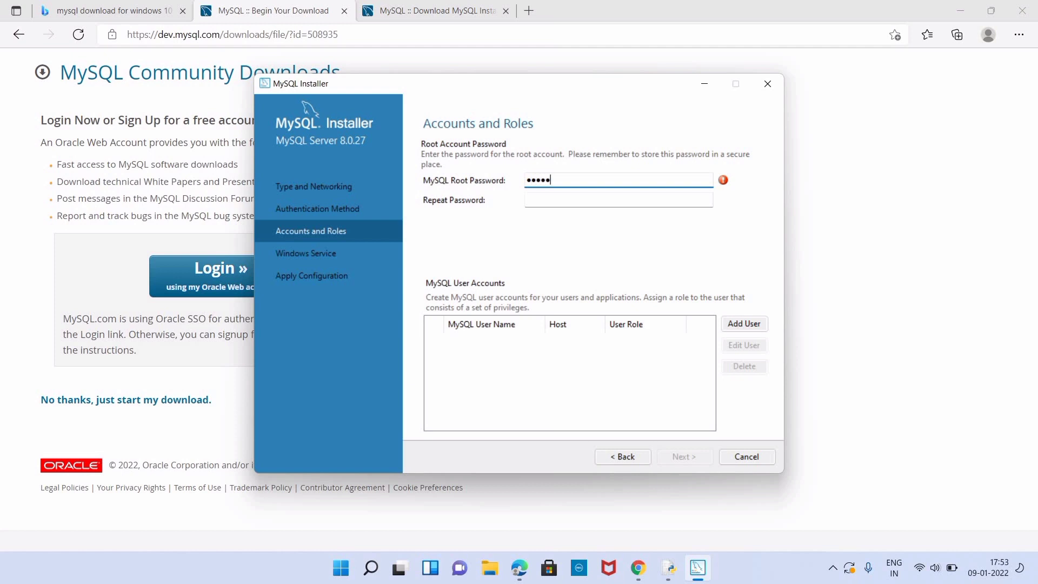
pyautogui.write('*')
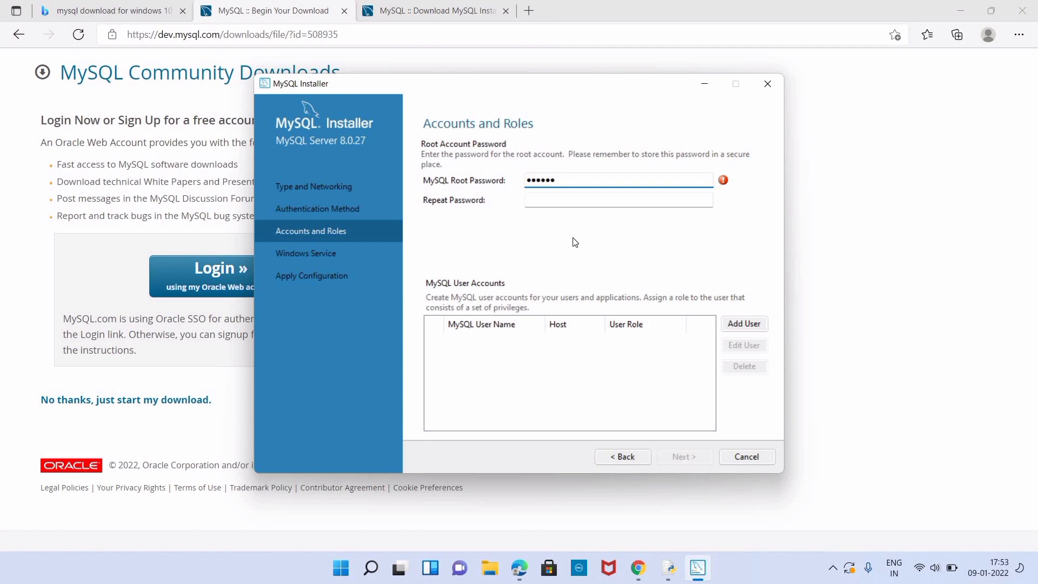
pyautogui.click(618, 200)
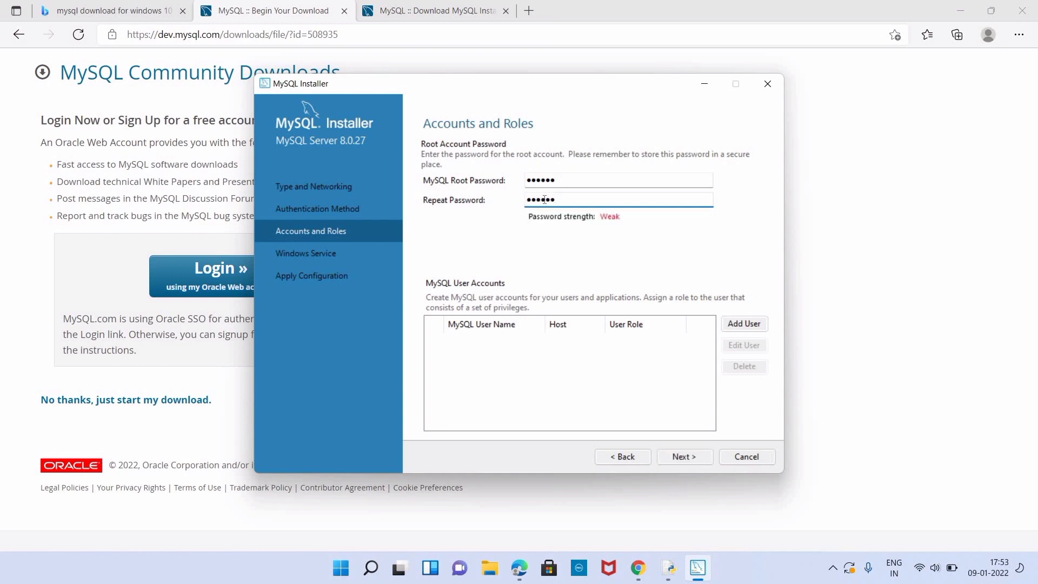
pyautogui.write('•')
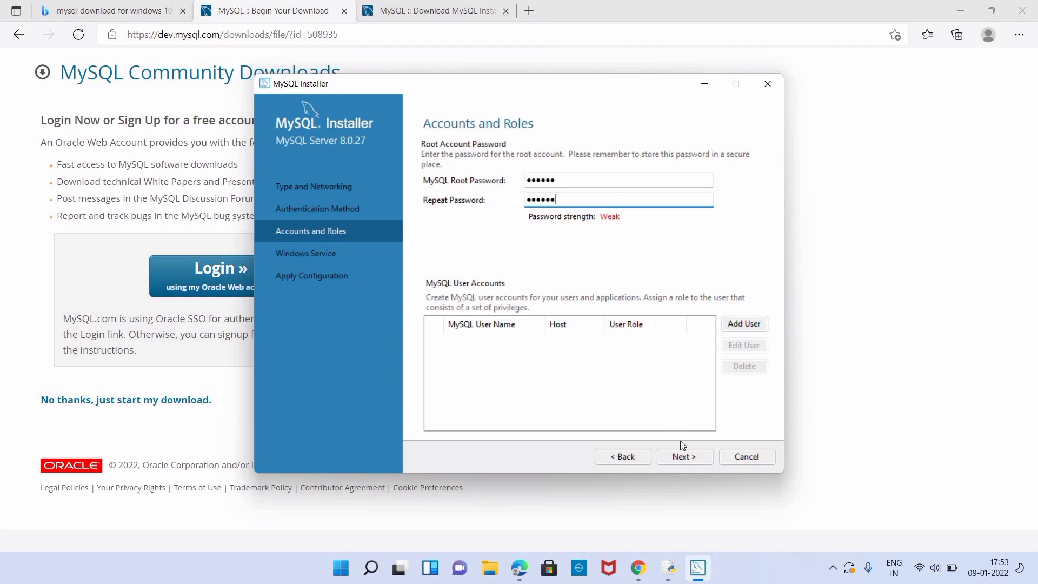
pyautogui.click(684, 457)
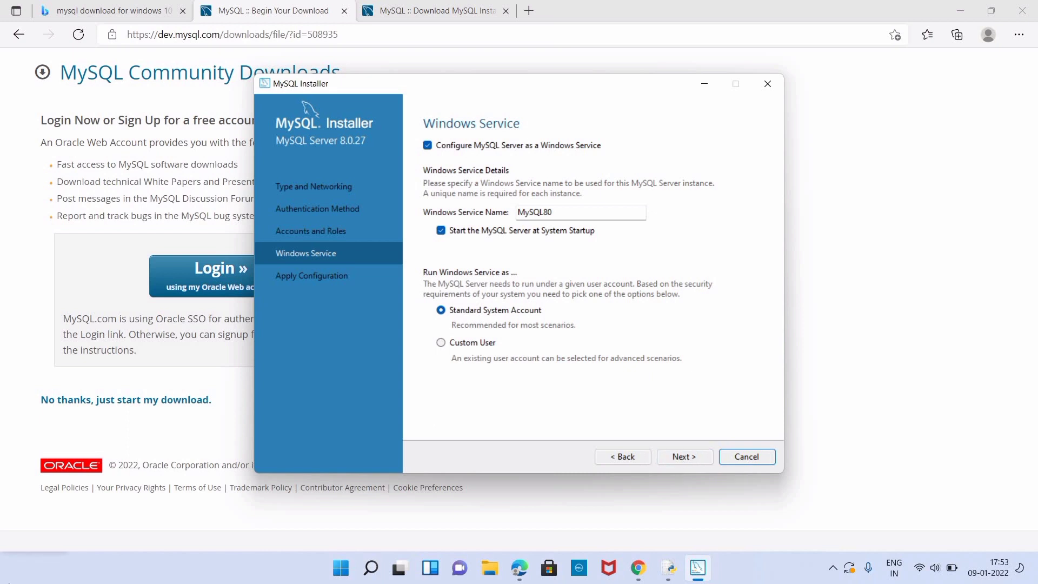
pyautogui.moveTo(3, 140)
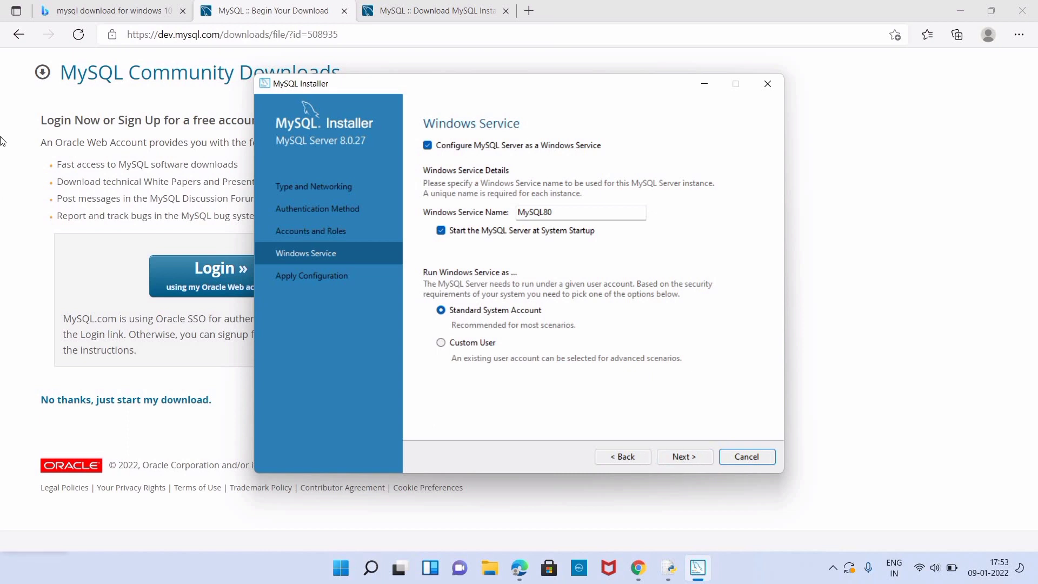
pyautogui.moveTo(30, 140)
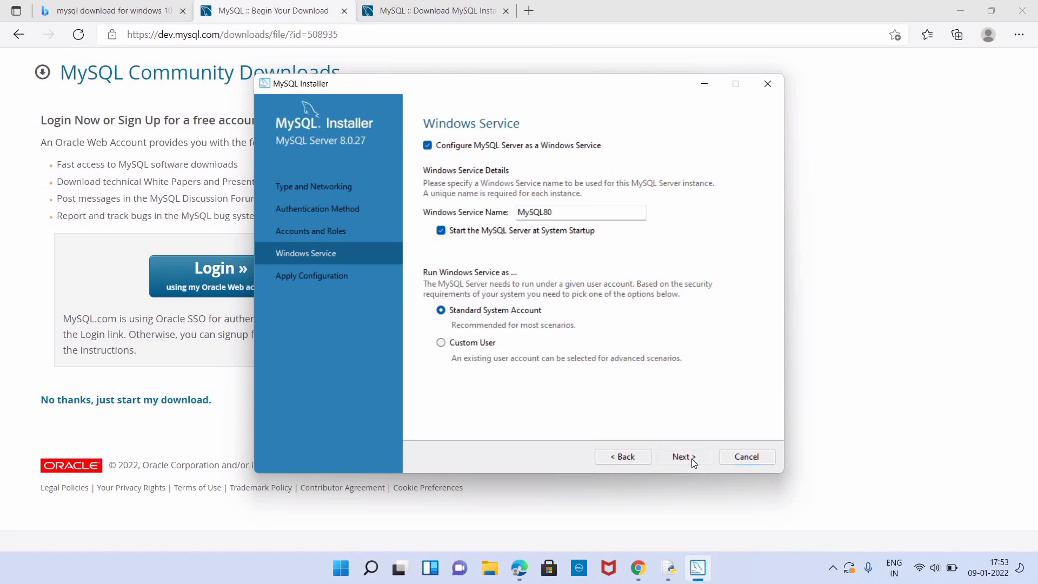
# Step: Accept the Windows service defaults, apply the server configuration and finish back to the product list
pyautogui.click(685, 457)
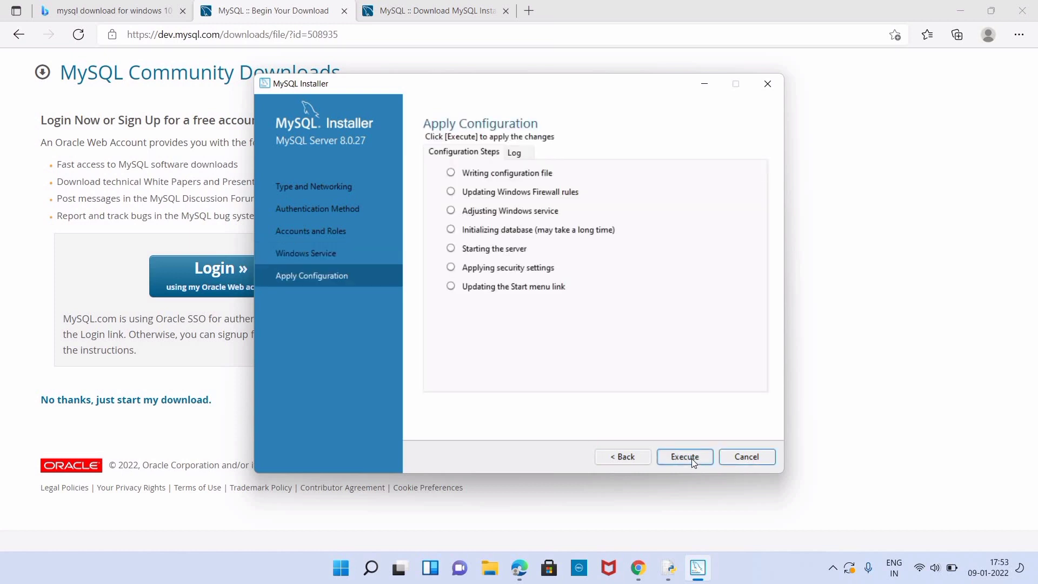
pyautogui.click(685, 456)
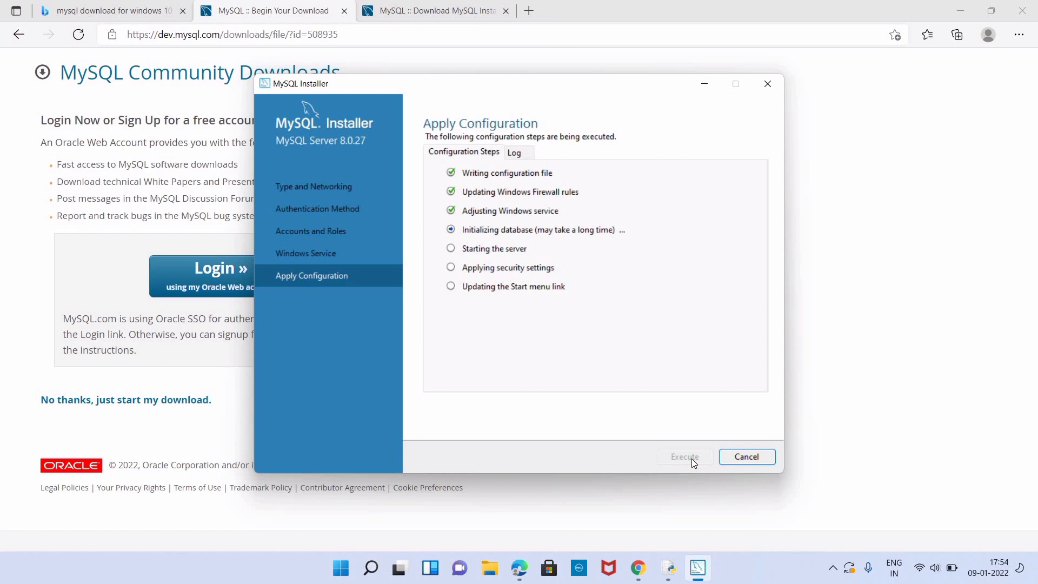
pyautogui.moveTo(672, 471)
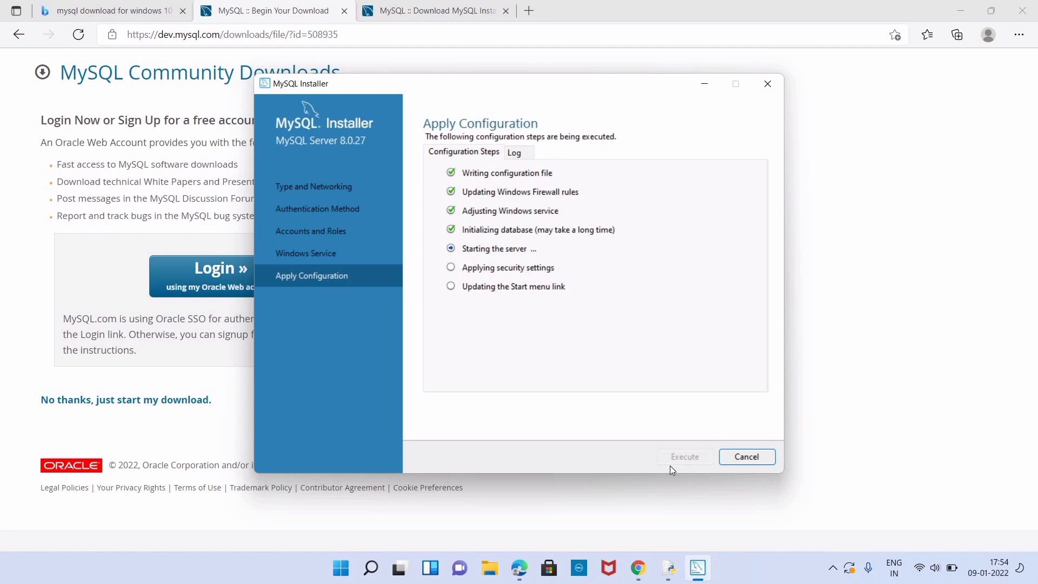
pyautogui.moveTo(860, 63)
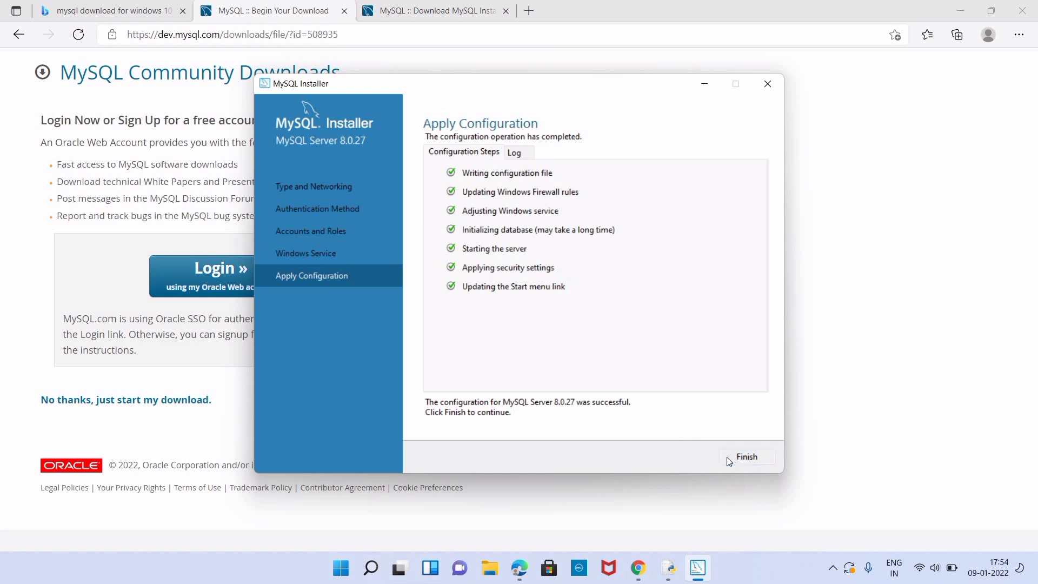
pyautogui.click(746, 457)
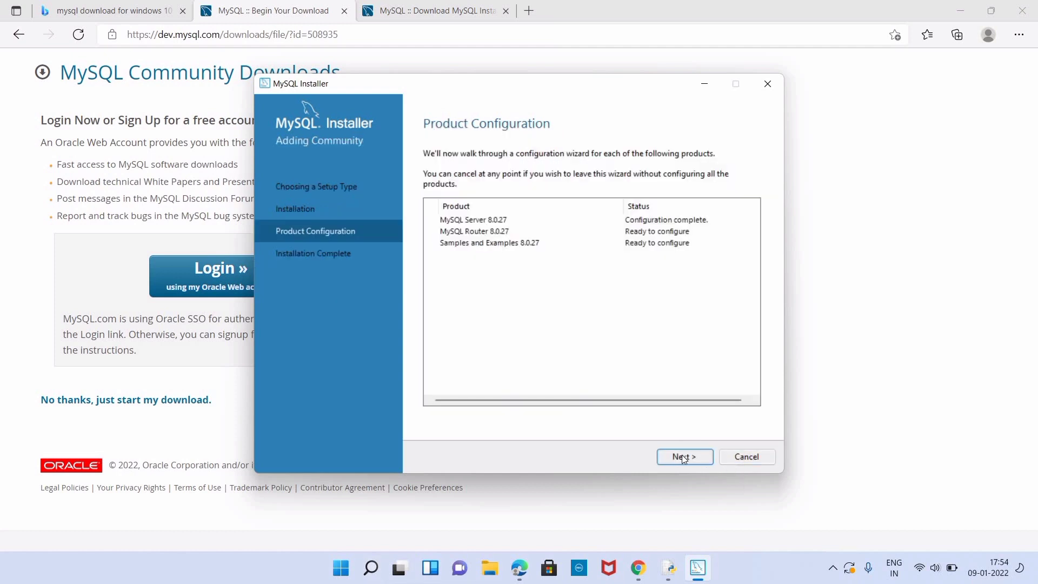
# Step: Skip MySQL Router bootstrapping and move on to configuring Samples and Examples
pyautogui.click(684, 456)
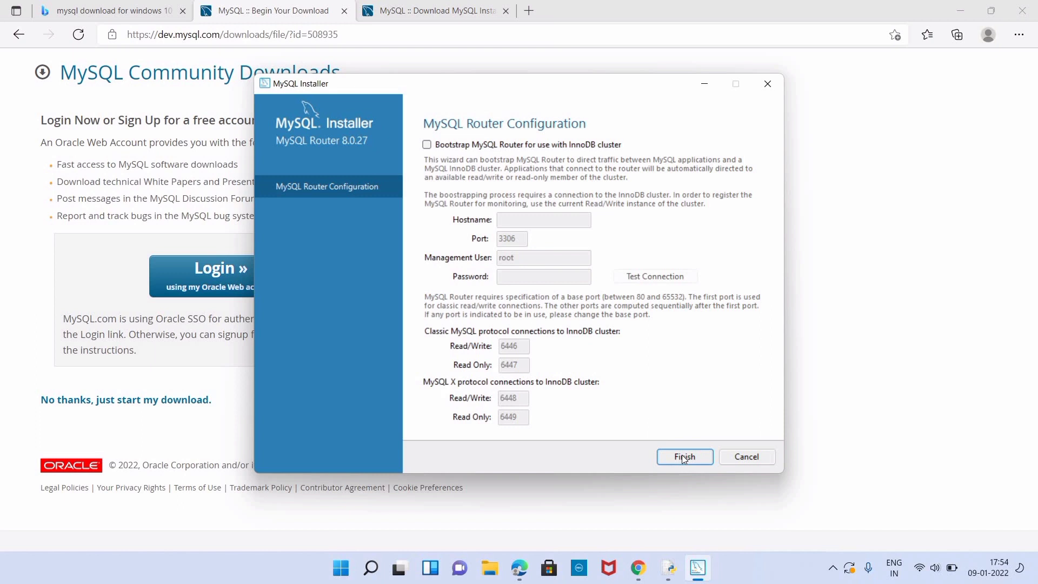
pyautogui.click(683, 457)
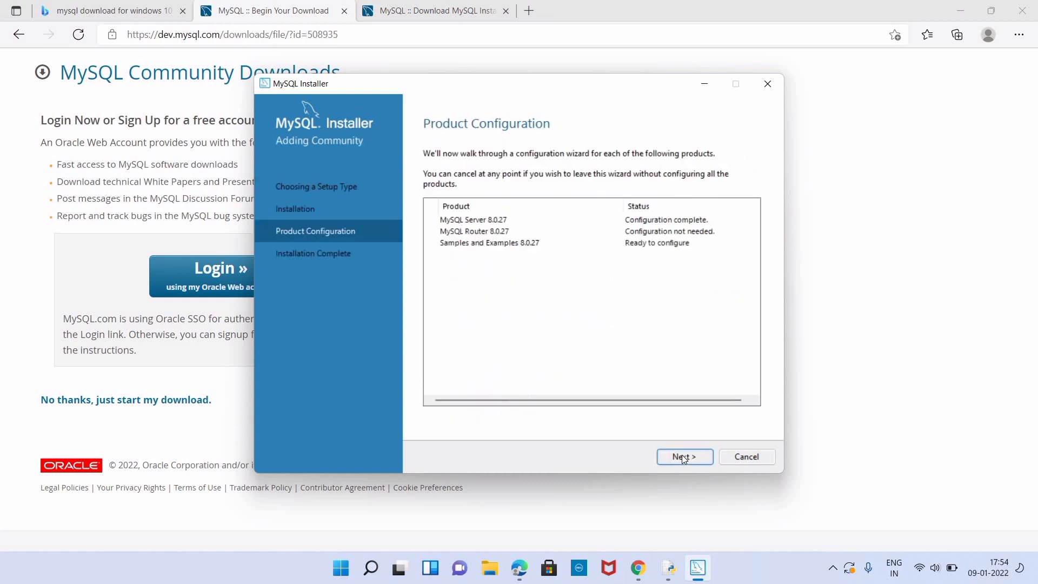
pyautogui.click(684, 457)
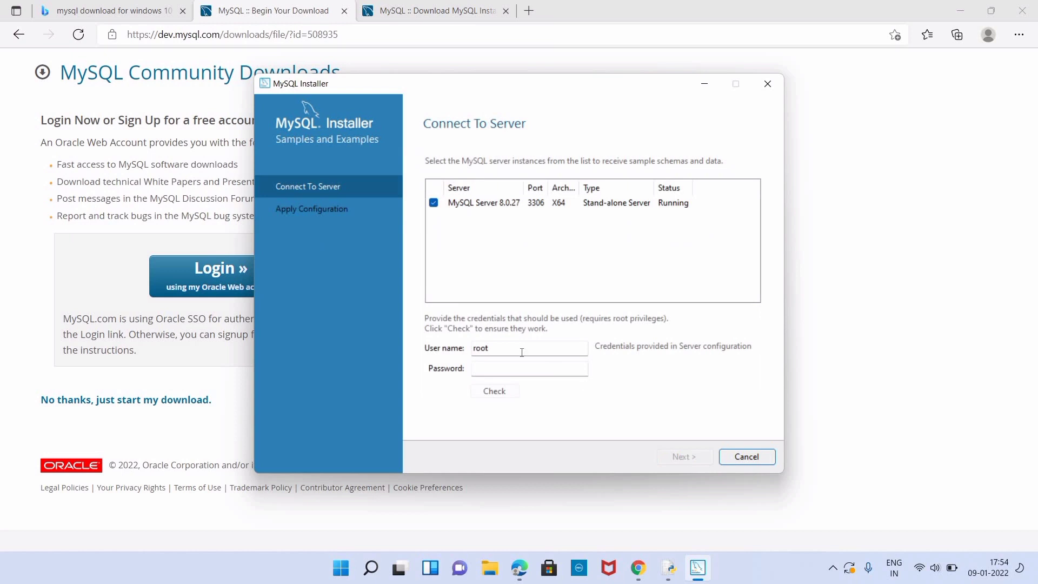
# Step: Enter the root password and check the connection to MySQL Server 8.0.27
pyautogui.click(529, 367)
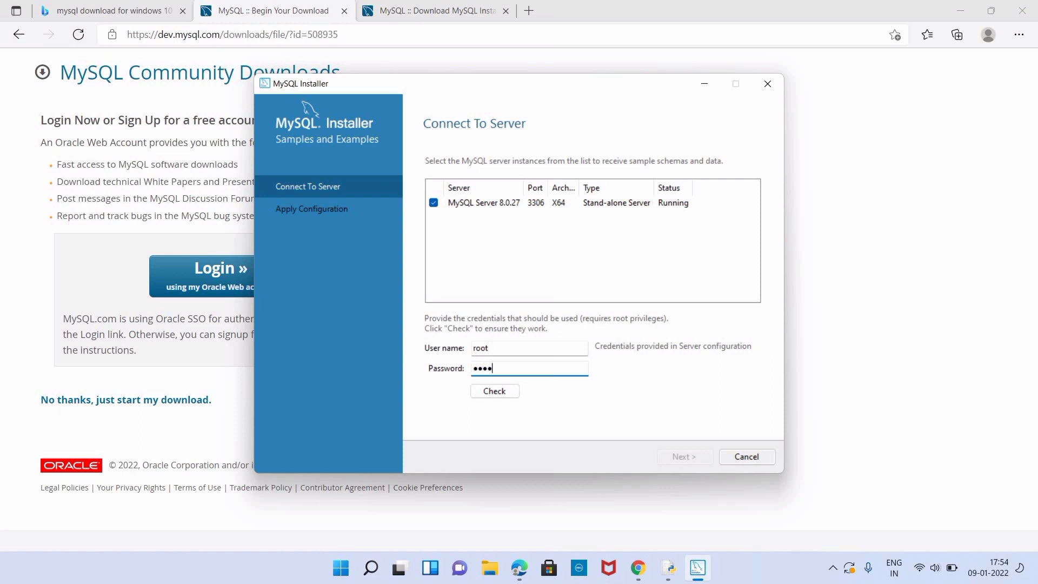
pyautogui.click(494, 390)
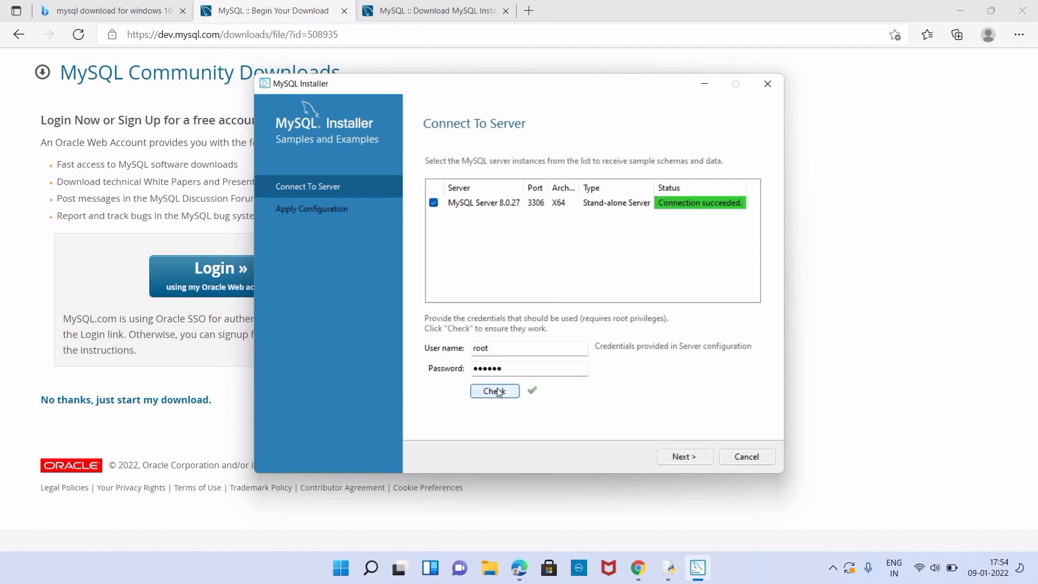
pyautogui.moveTo(684, 456)
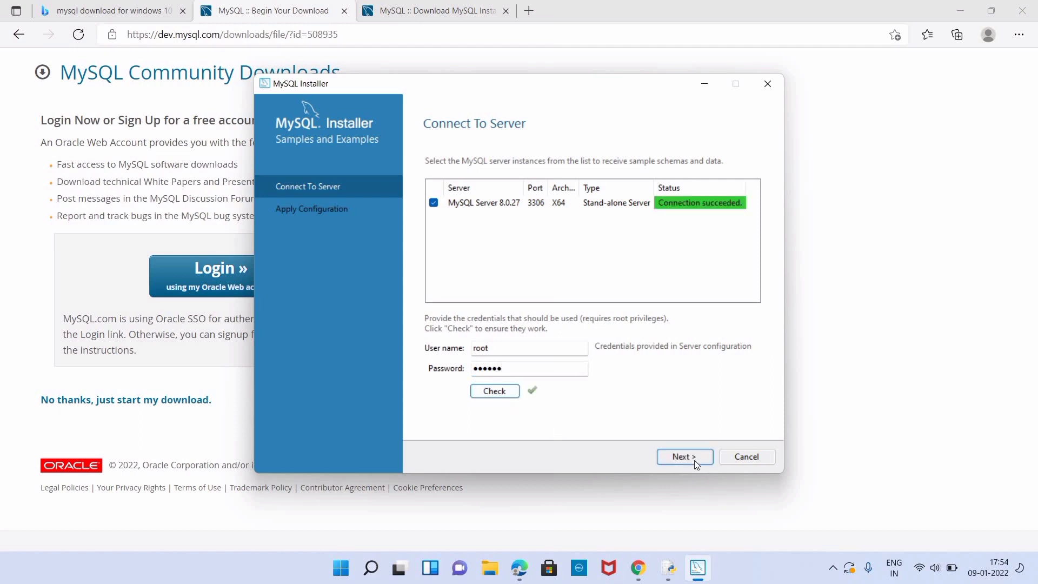
# Step: Execute the Samples and Examples configuration, finish it, and reach the Installation Complete summary
pyautogui.click(684, 457)
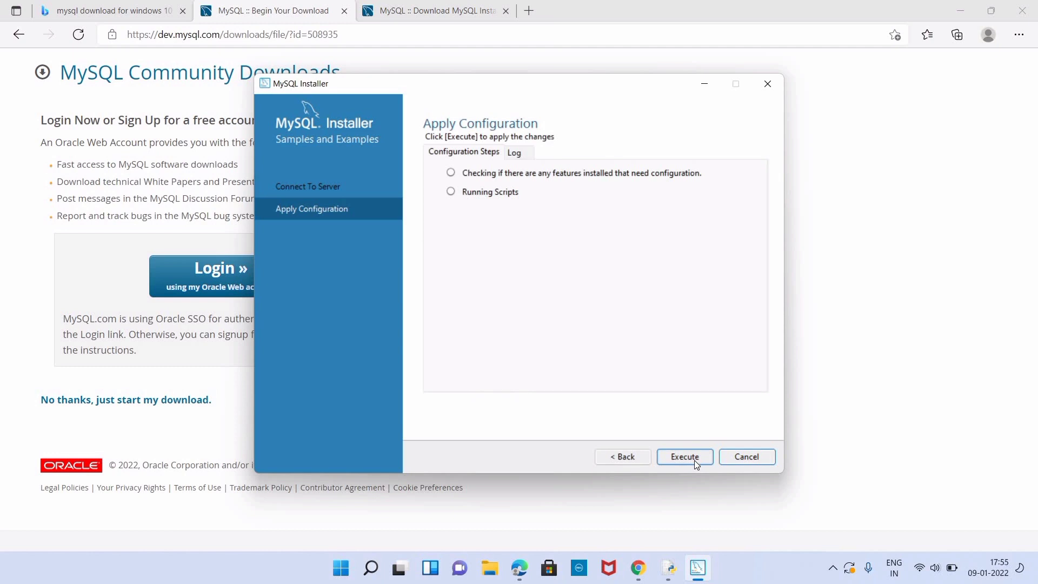
pyautogui.click(685, 457)
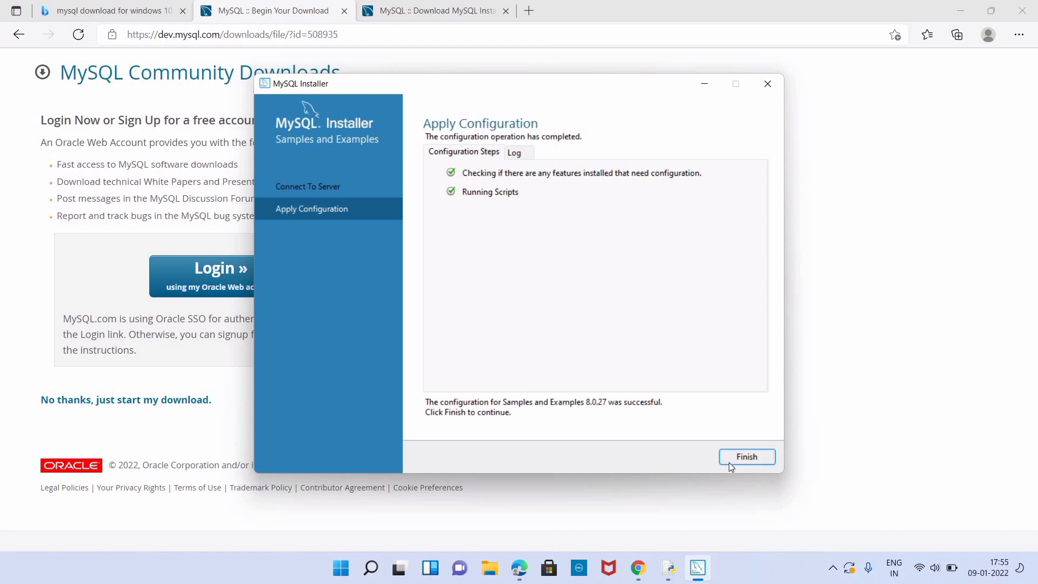
pyautogui.click(746, 456)
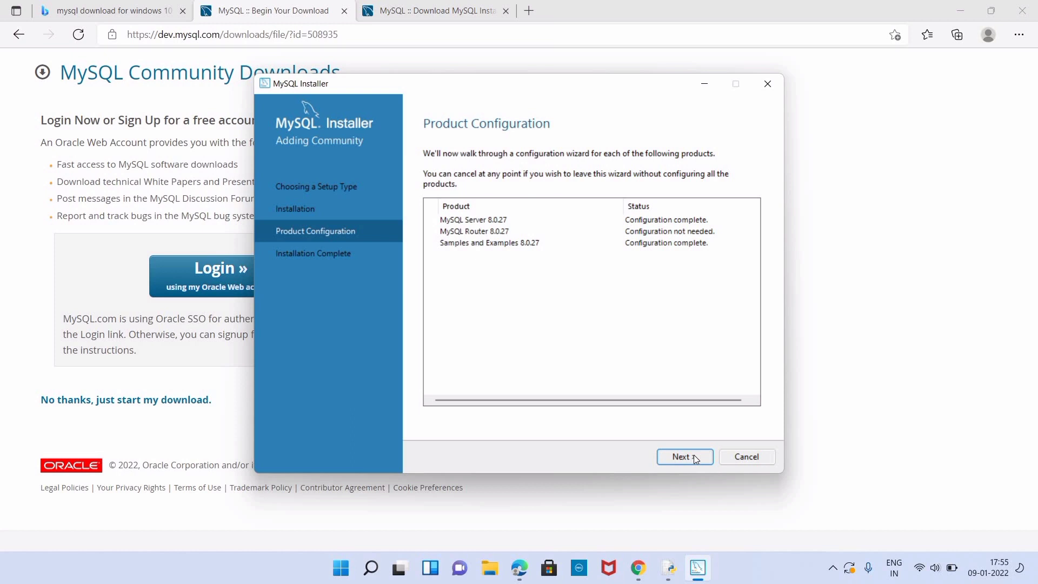
pyautogui.click(684, 457)
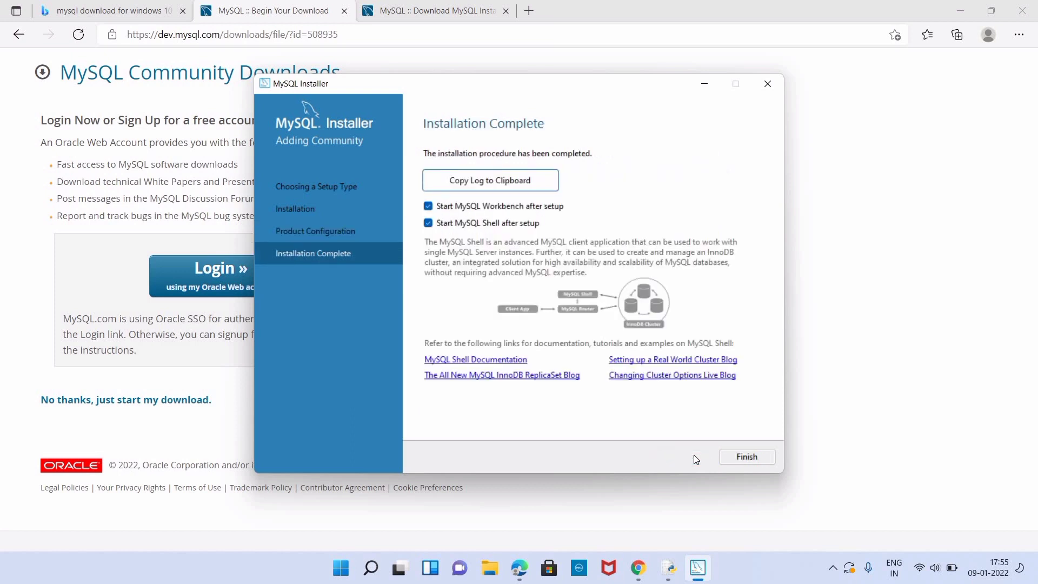
pyautogui.moveTo(739, 467)
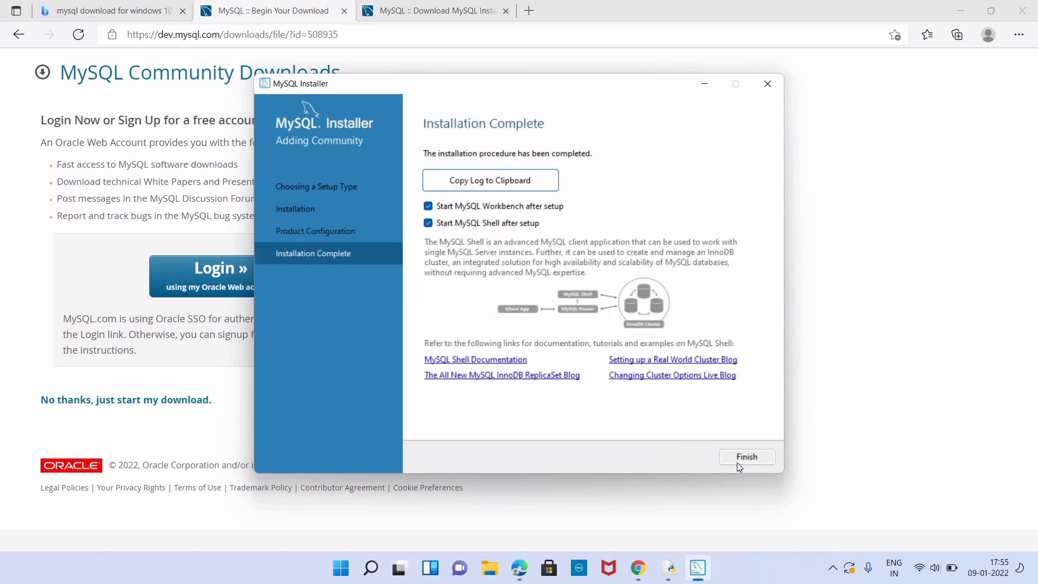
# Step: Finish the installer and launch the MySQL 8.0 Command Line Client from the Start menu
pyautogui.click(747, 456)
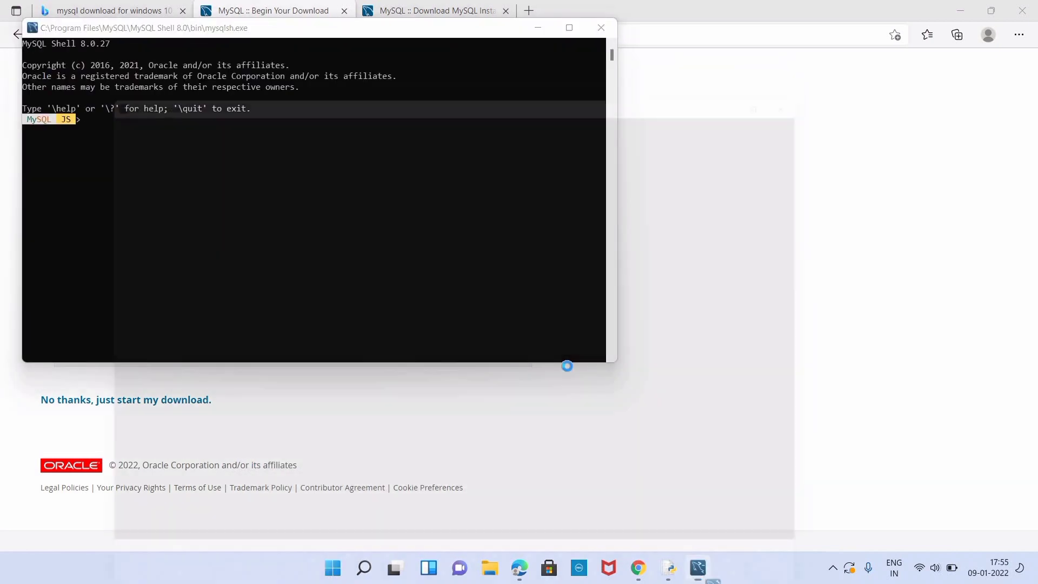
pyautogui.click(698, 567)
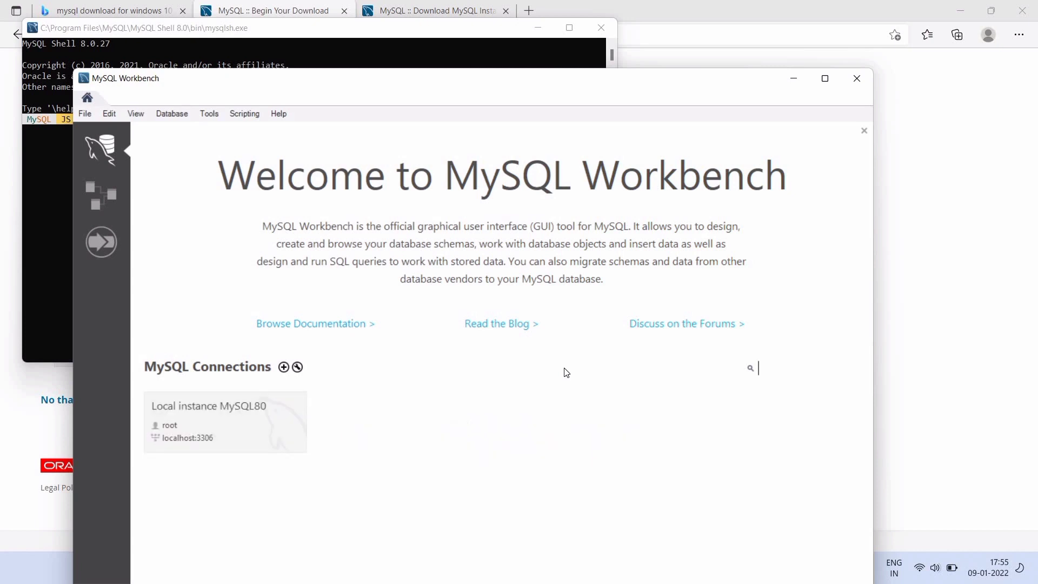
pyautogui.click(356, 568)
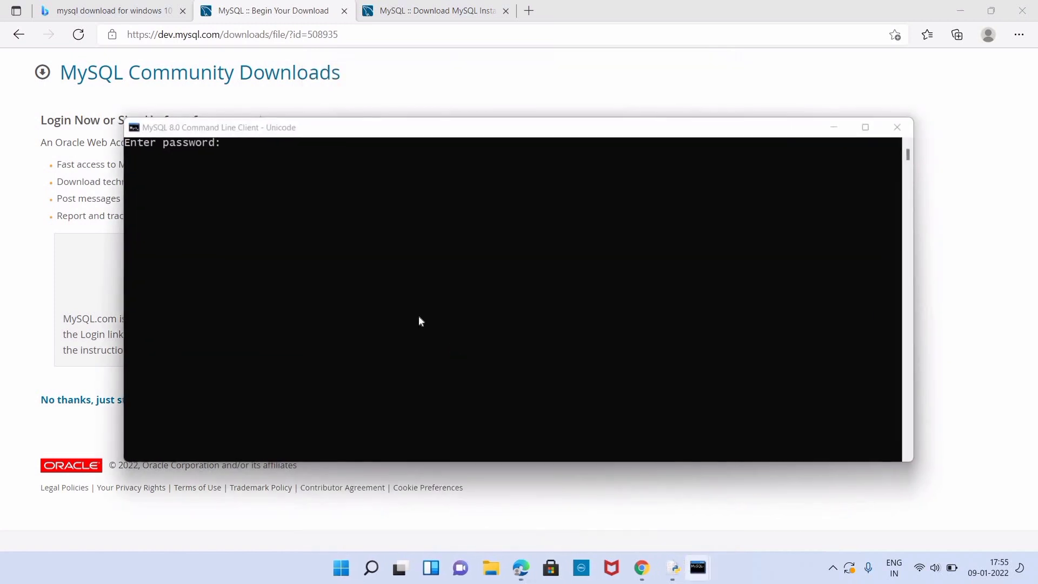
# Step: Log in as root with the password and start entering show databases at the mysql prompt
pyautogui.write('*')
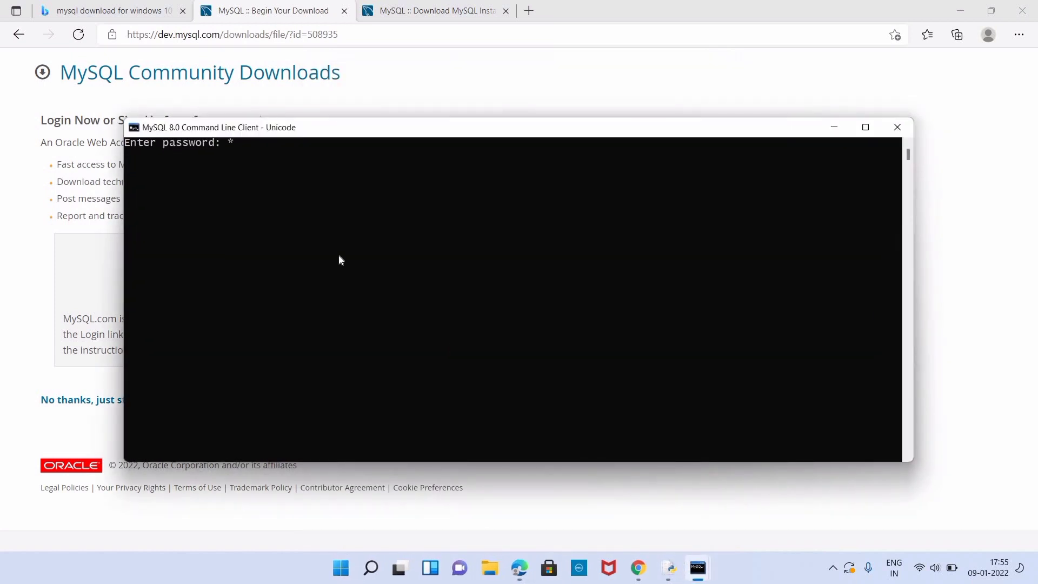
pyautogui.write('*****')
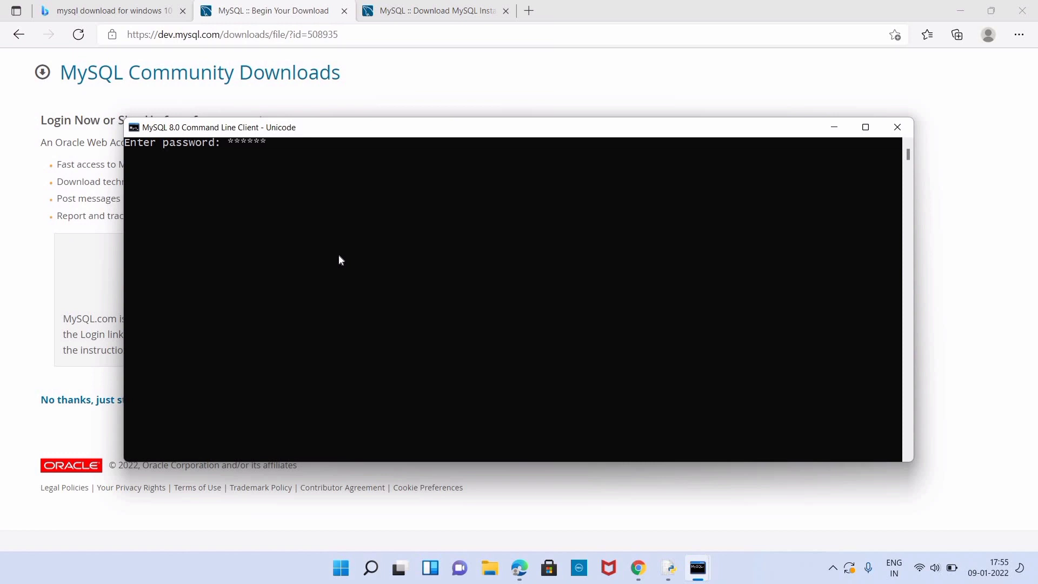
pyautogui.moveTo(926, 169)
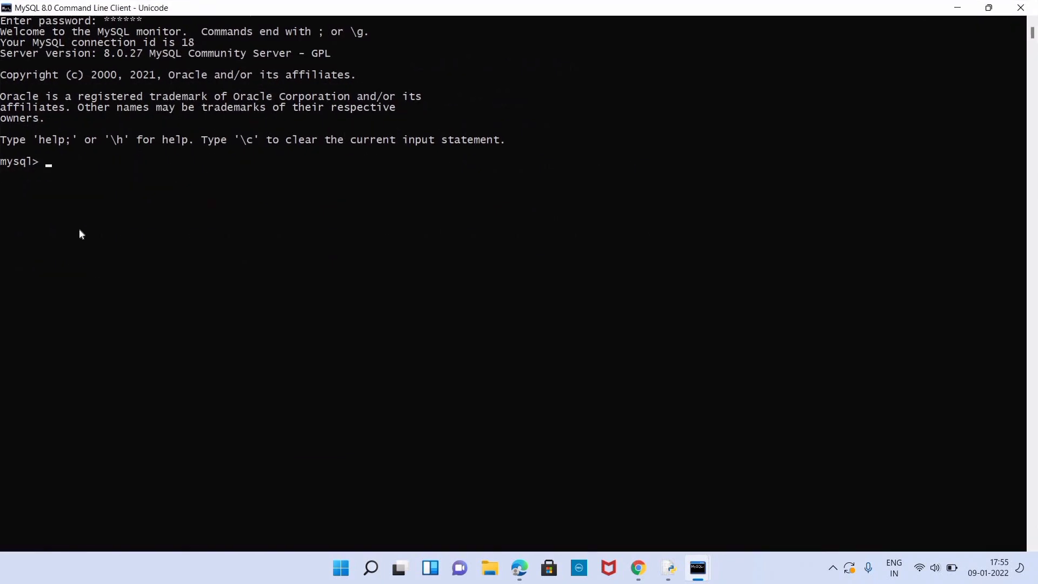
pyautogui.write('s')
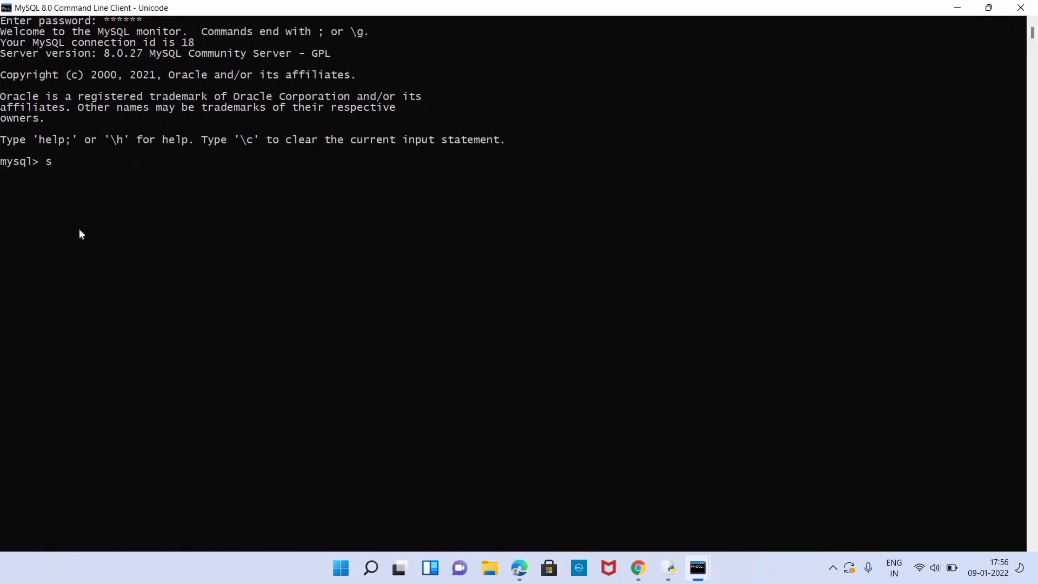
pyautogui.write('how')
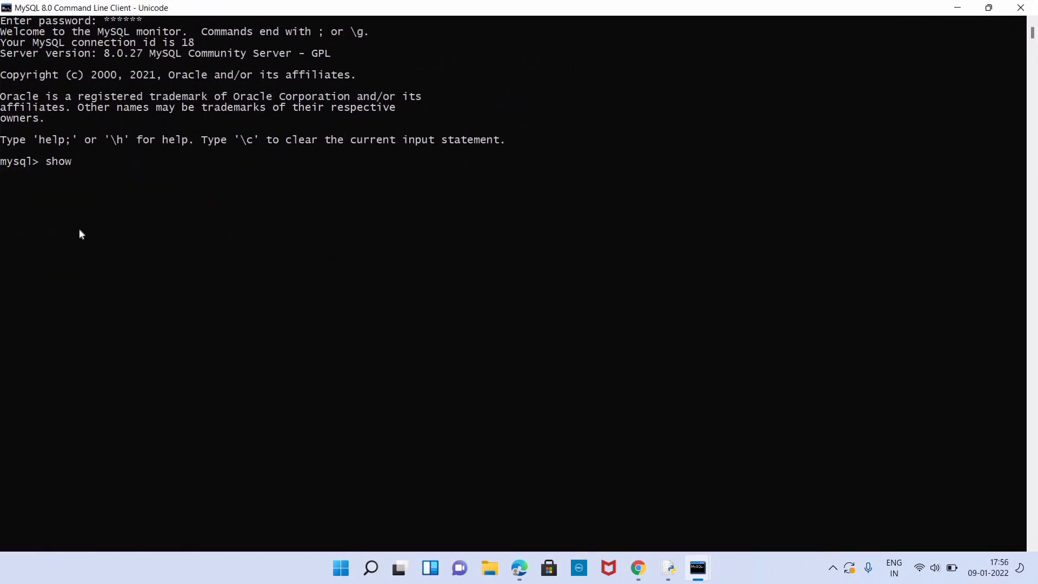
pyautogui.write('data')
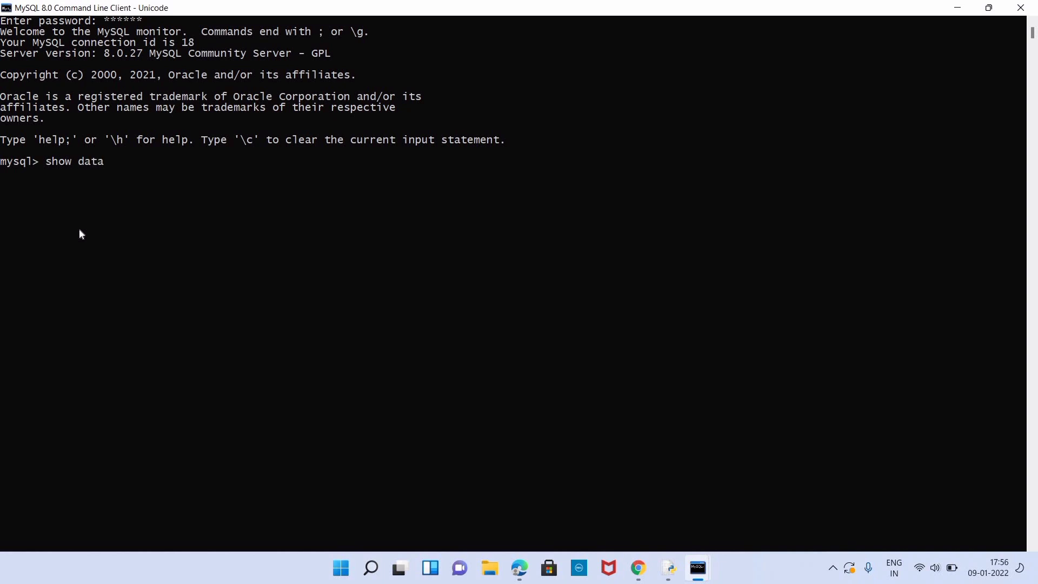